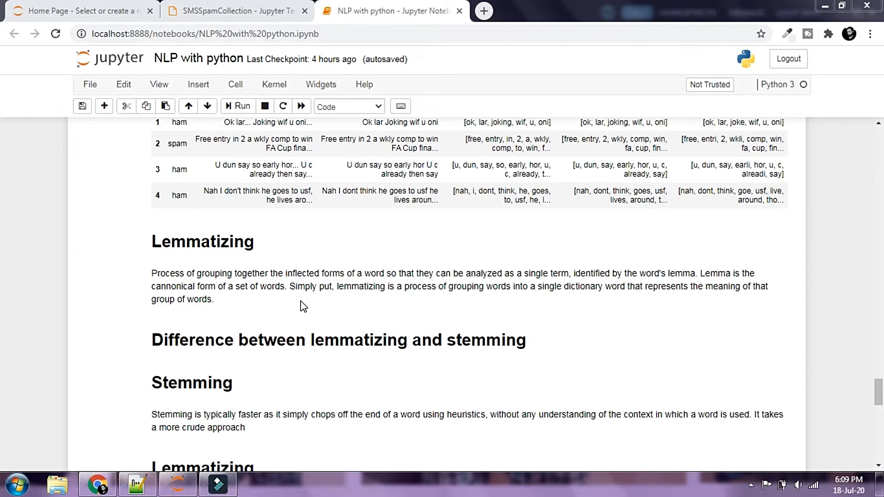
mouse_move(575, 289)
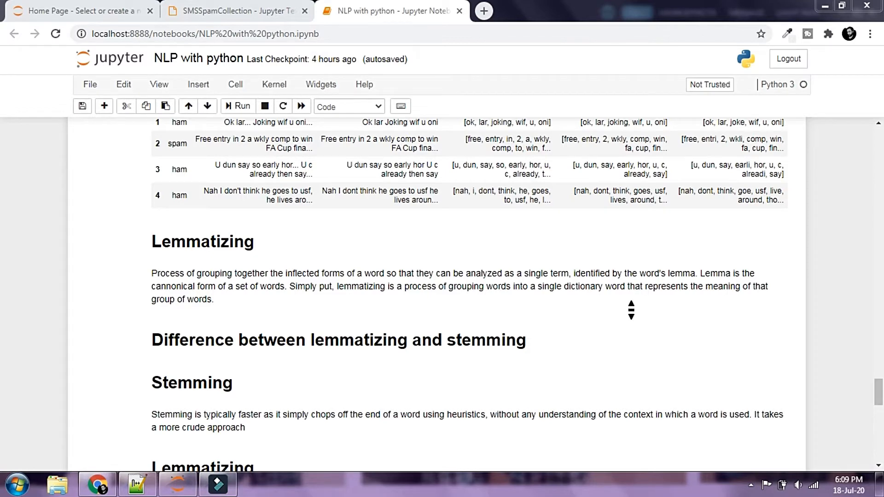
In the examples cell, import nltk and create a Porter stemmer named ps.
scroll(down, 3)
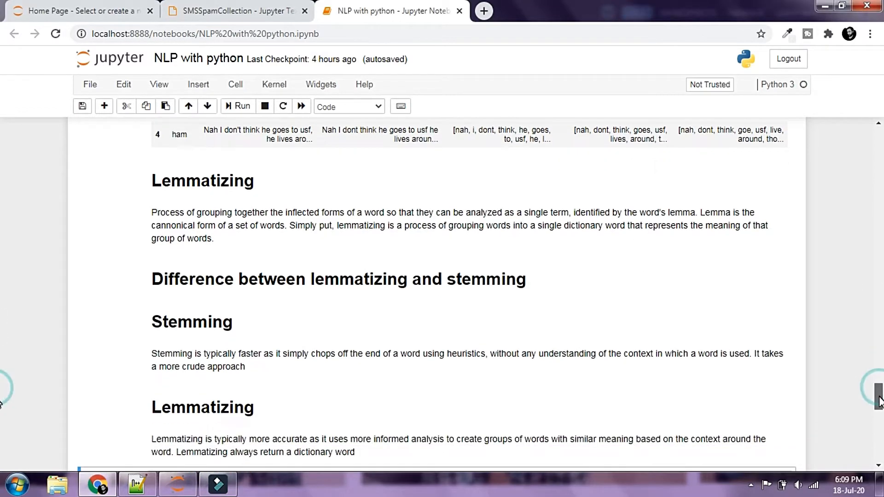
scroll(down, 3)
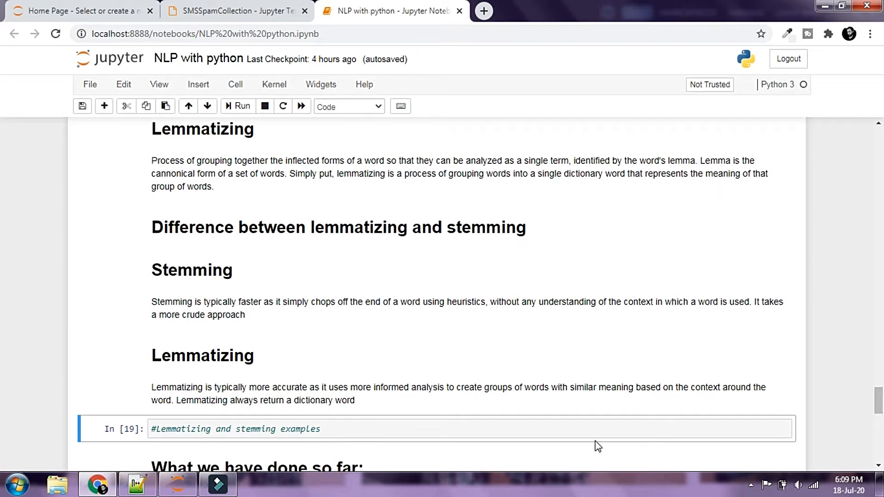
mouse_move(377, 340)
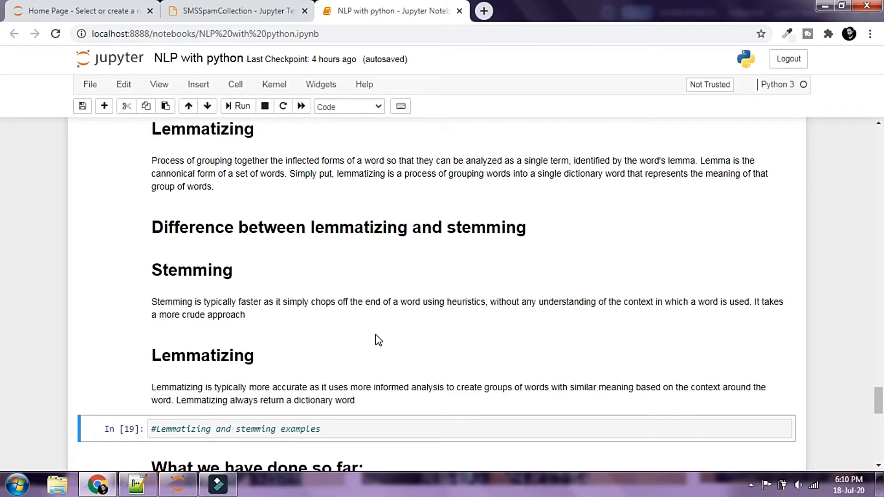
scroll(down, 3)
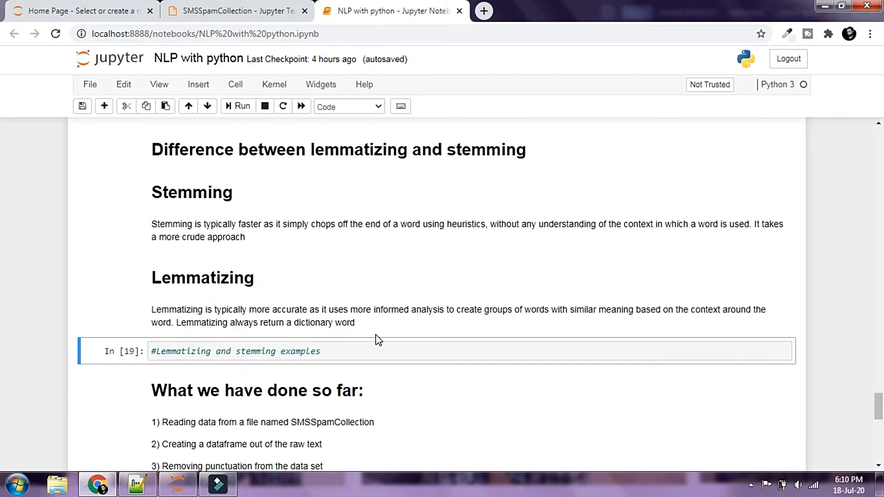
mouse_move(665, 407)
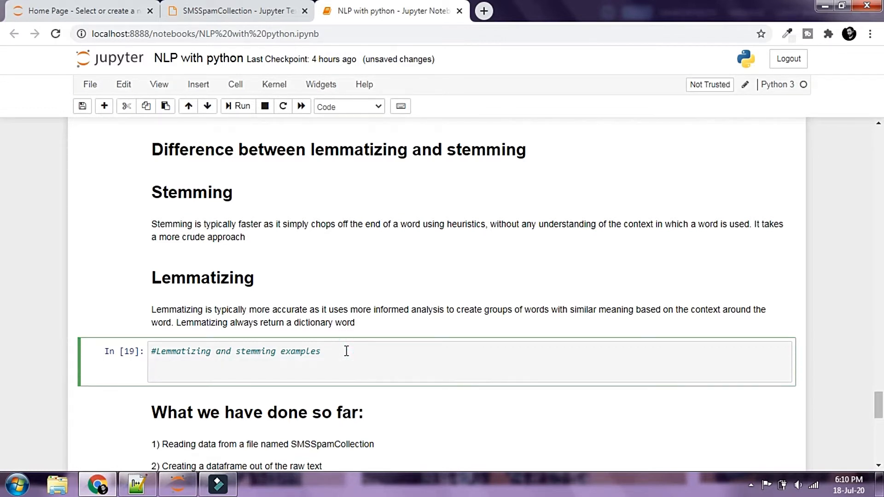
text(import nl)
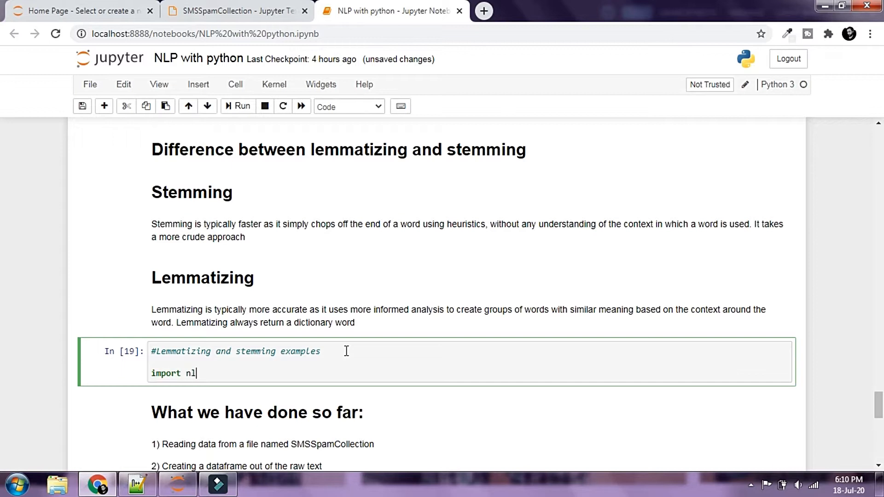
text(tk)
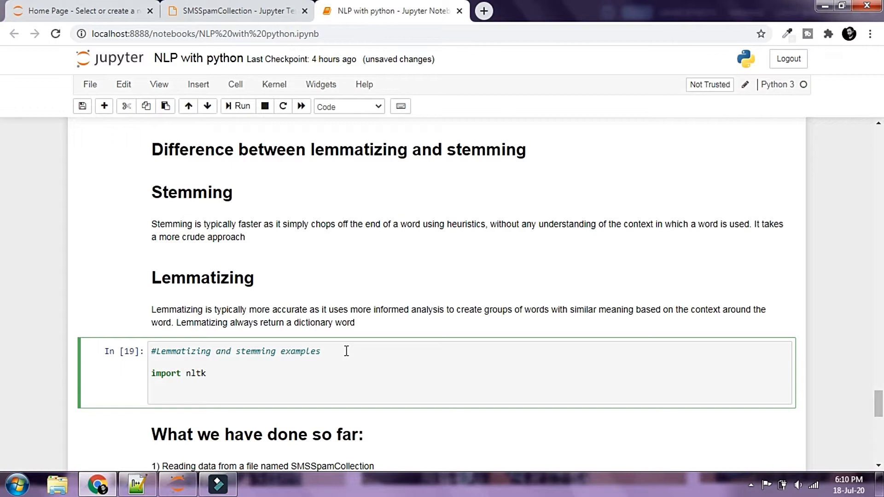
key(Return)
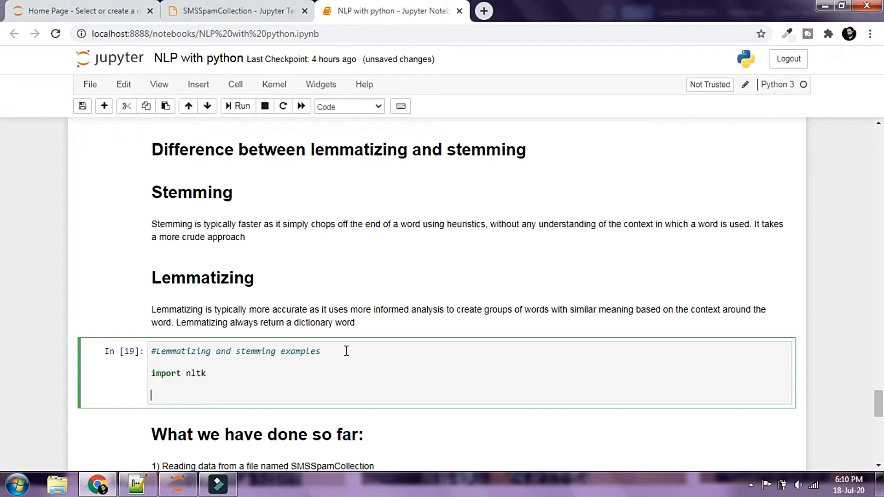
text(ps)
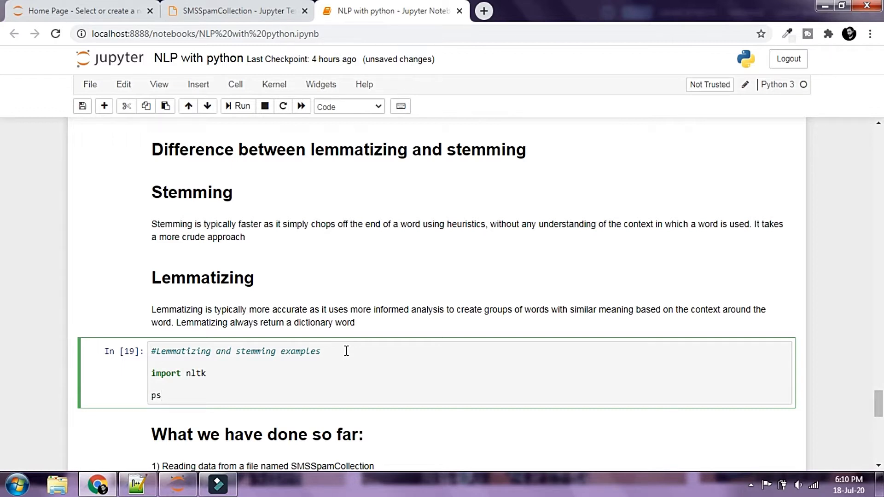
text(=nl)
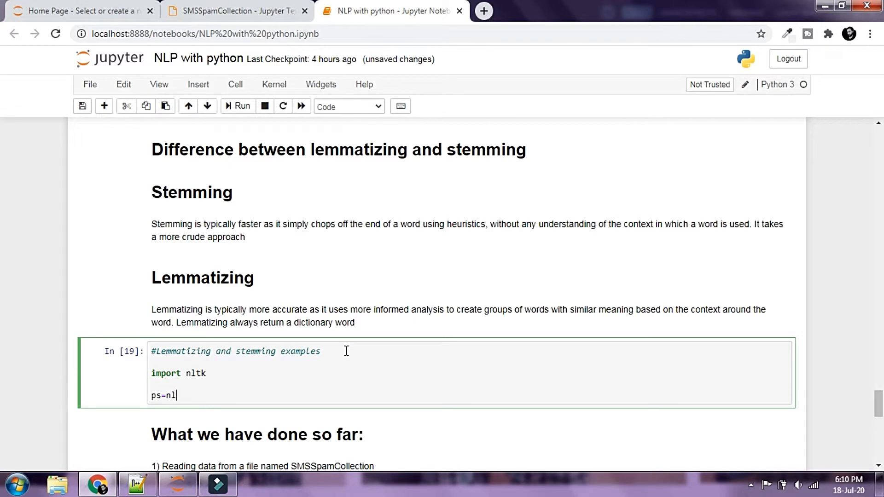
text(tk.)
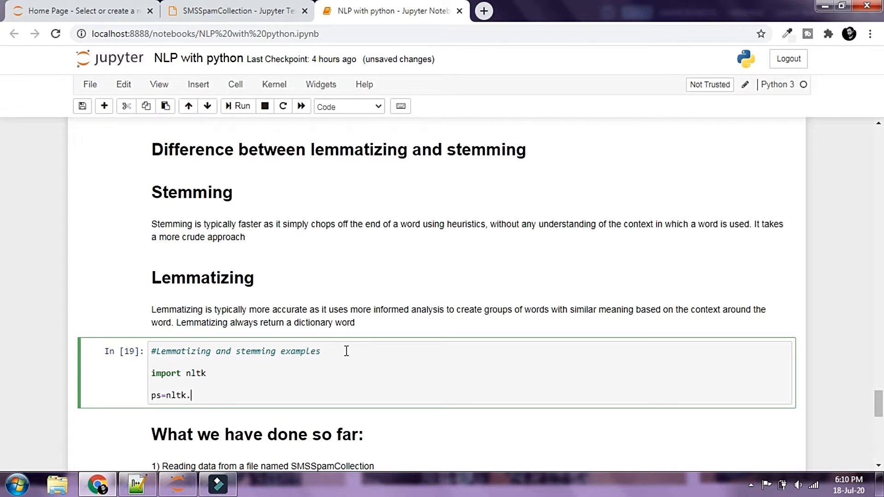
text(PorterS)
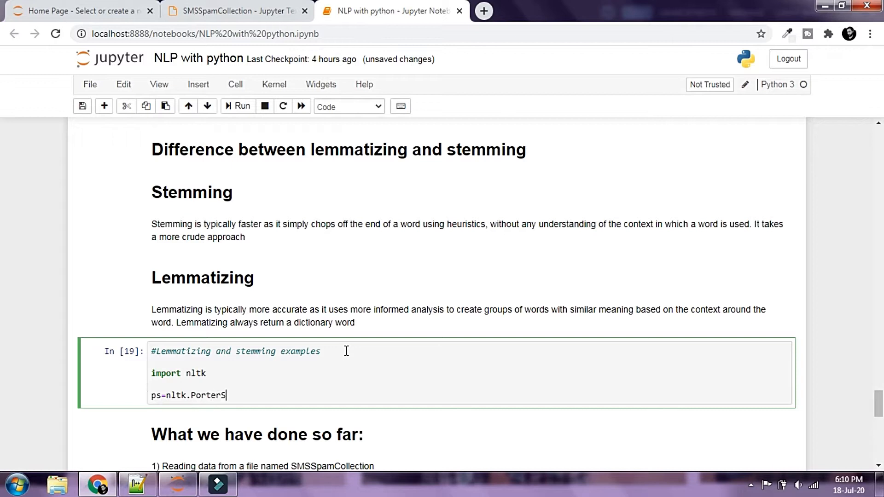
text(temmer)
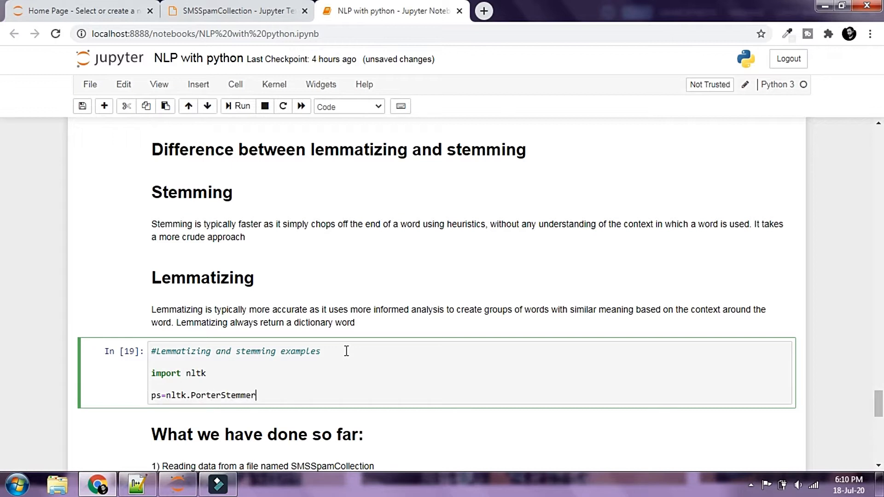
text(())
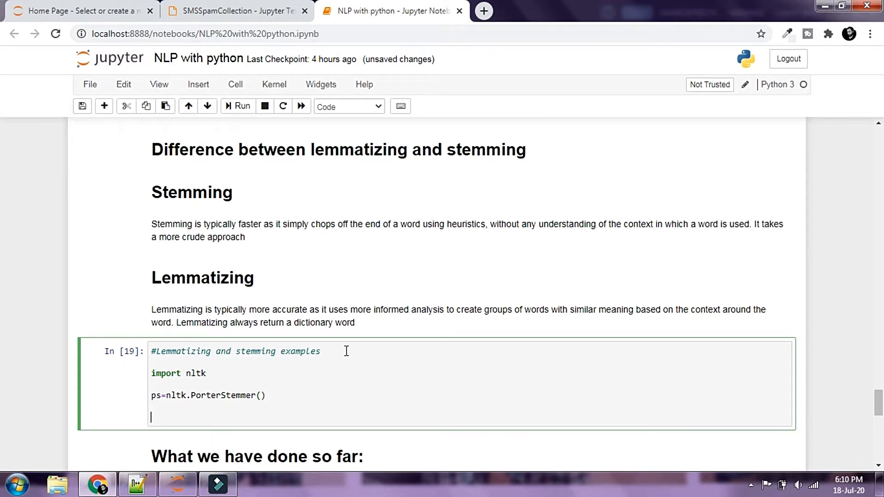
Add wn=nltk.WordNetLemmatizer() to create a WordNet lemmatizer.
text(wn)
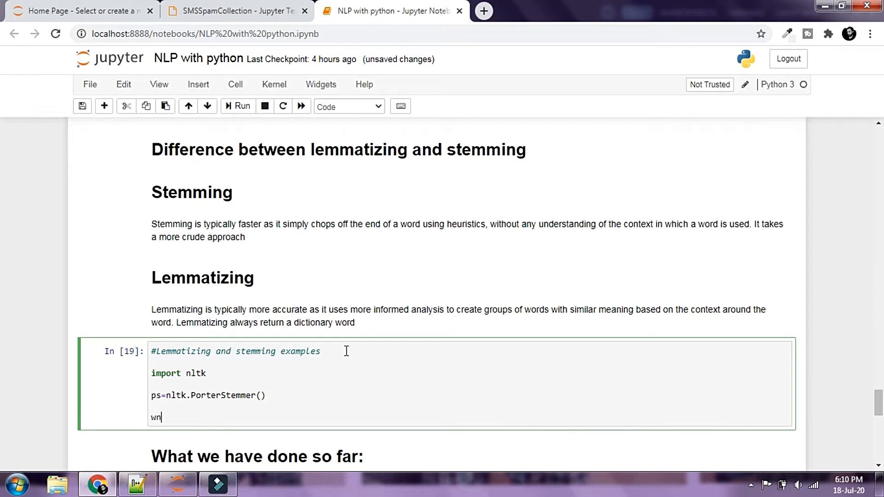
text(=nltk)
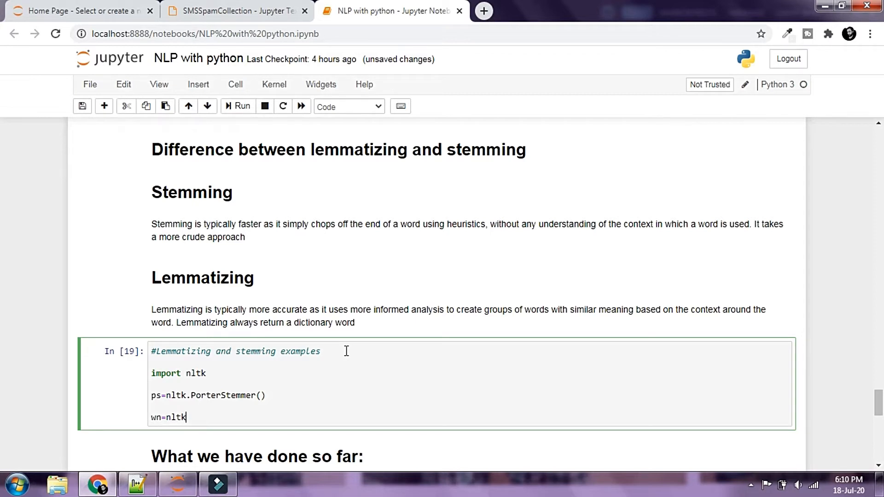
text(.Word)
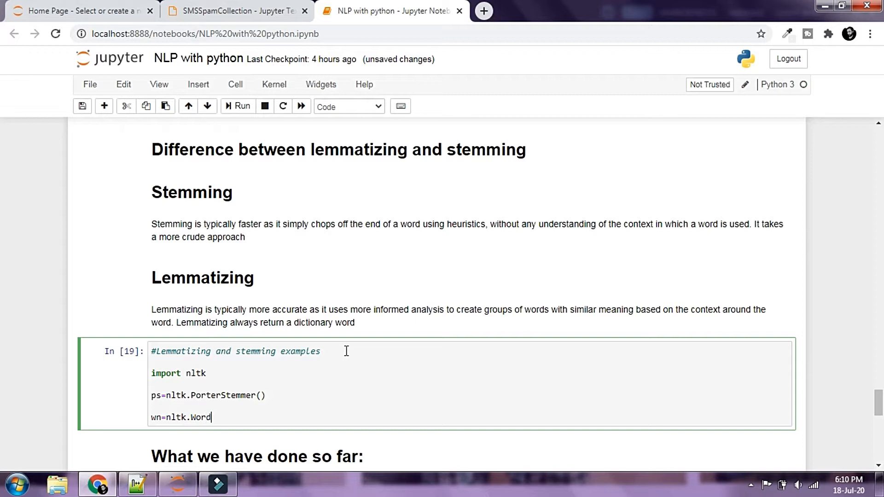
text(Net)
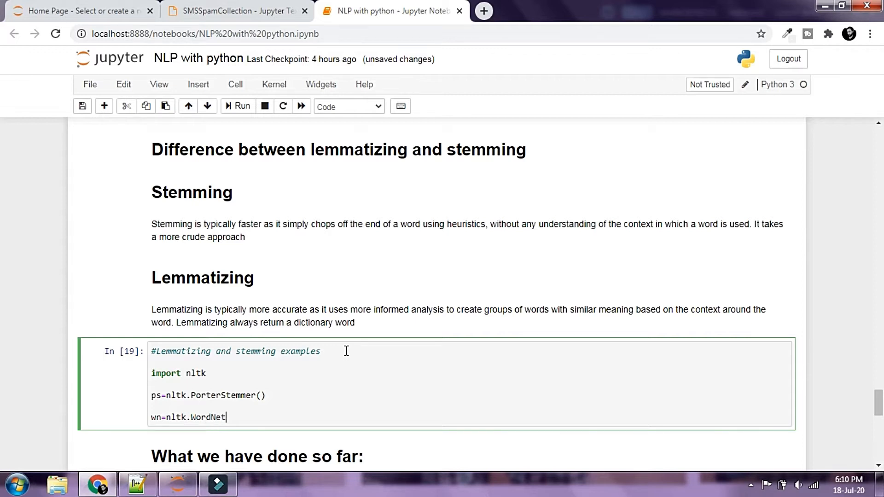
text(Lemmatiz)
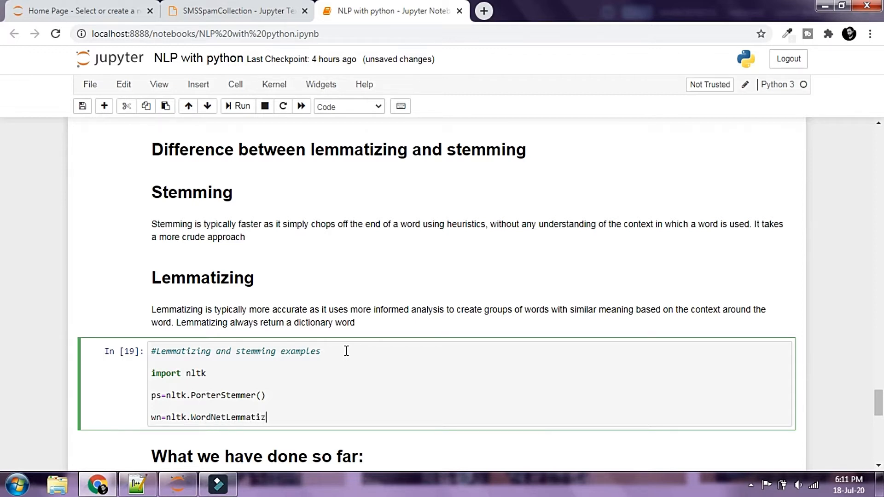
text(er())
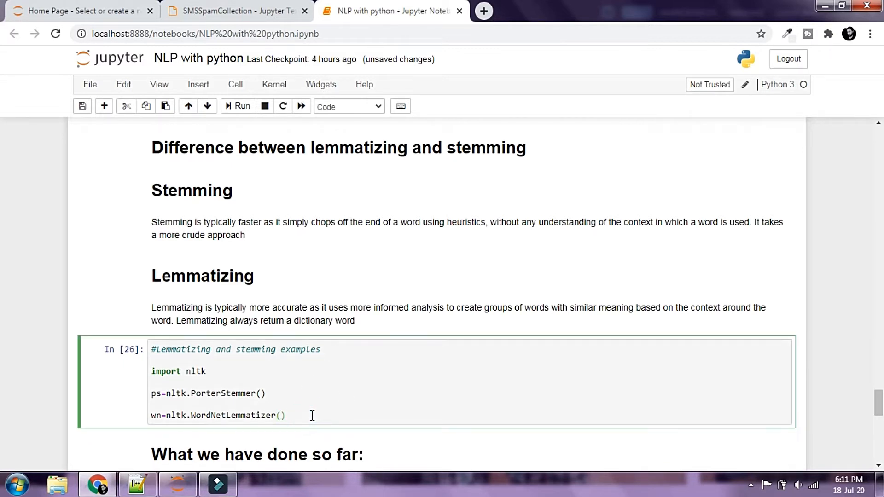
Print Porter stems of 'meanness' and 'meaning' and run the cell, getting 'mean' twice.
text(pr)
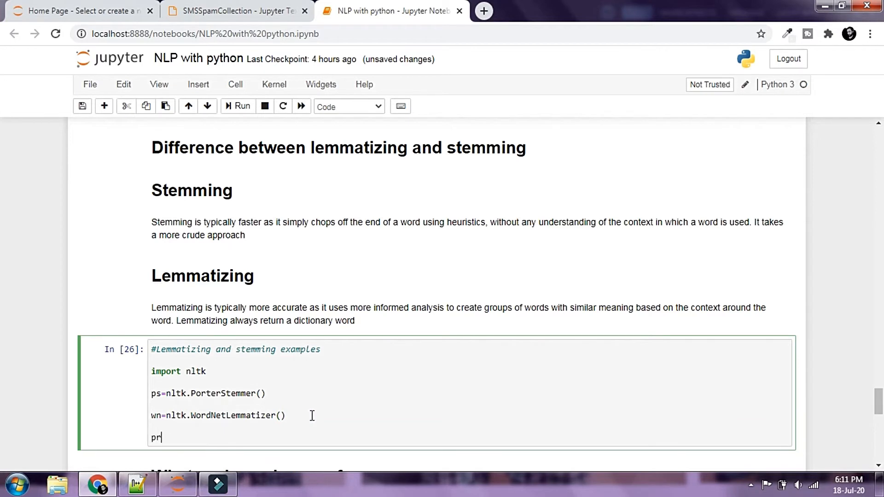
text(int())
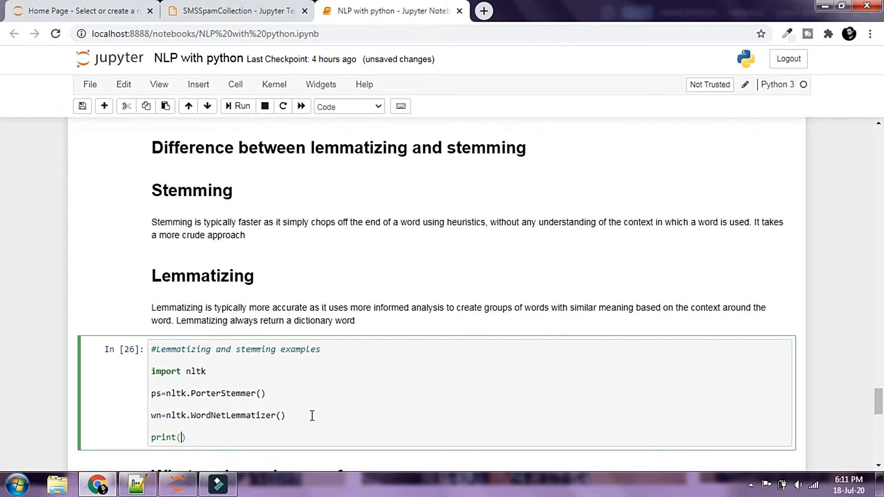
text(ps)
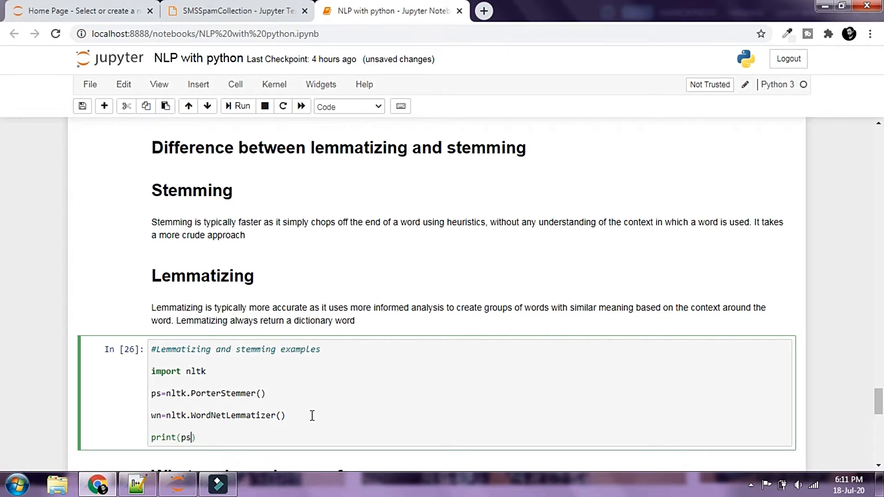
text(.)
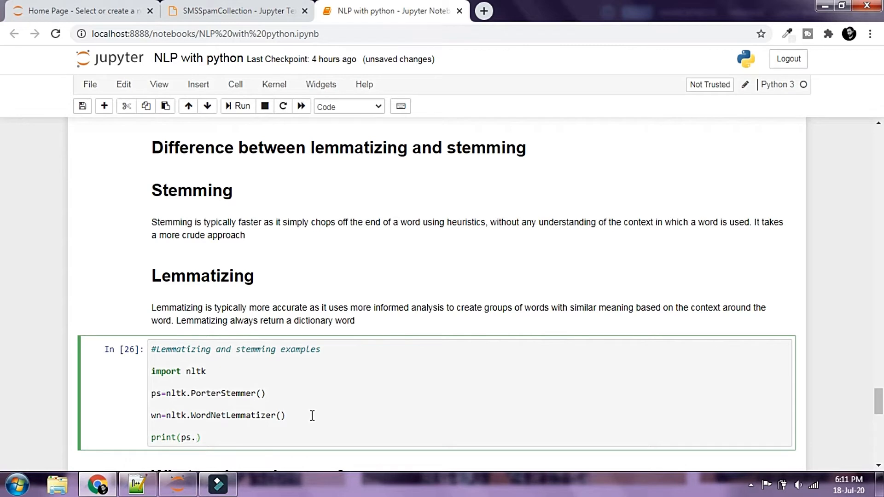
text(stem(')
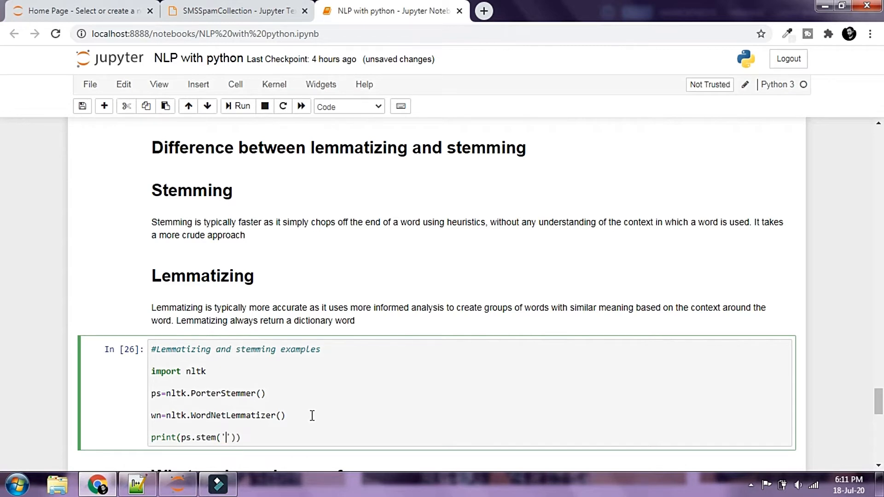
text(meanness)
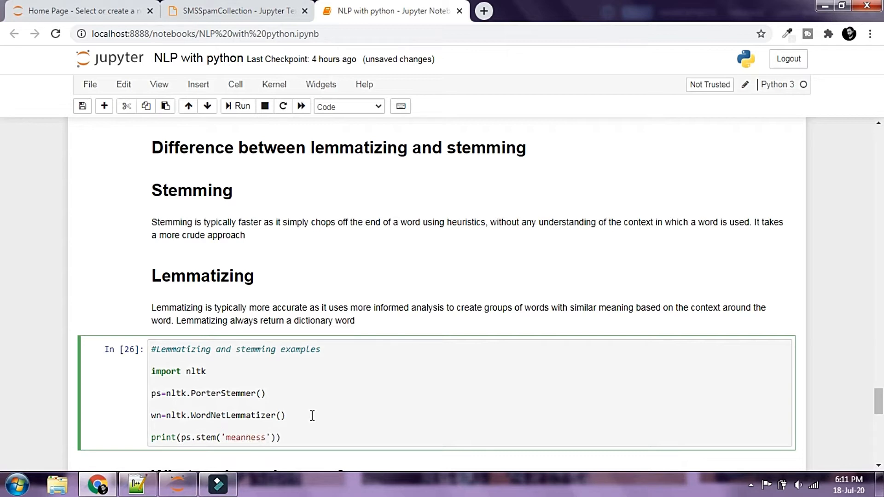
click(153, 437)
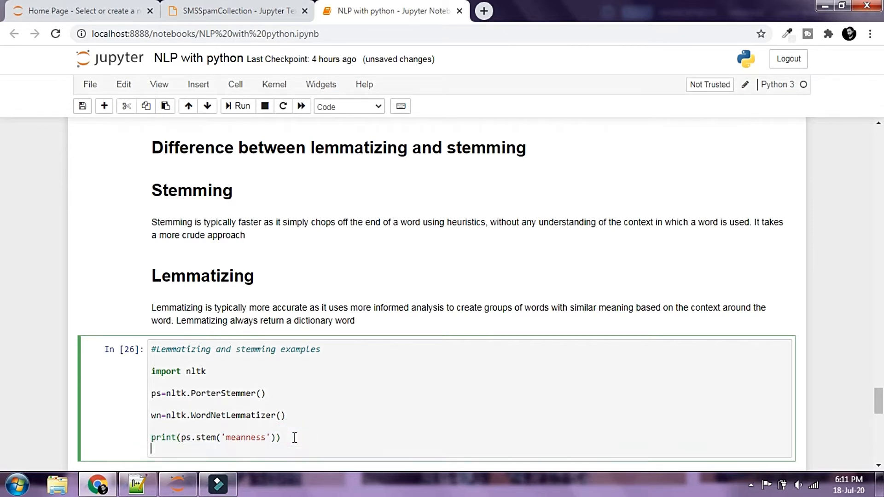
text(print(ps.stem('meanness')))
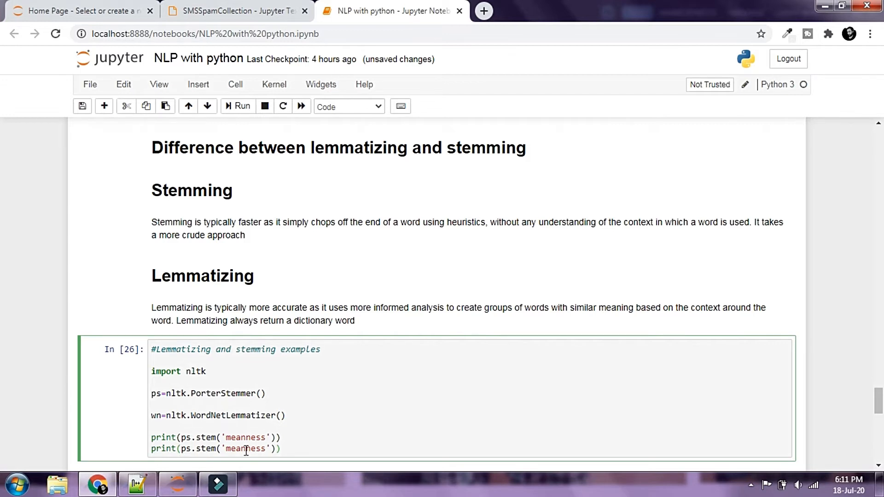
text(meanin)
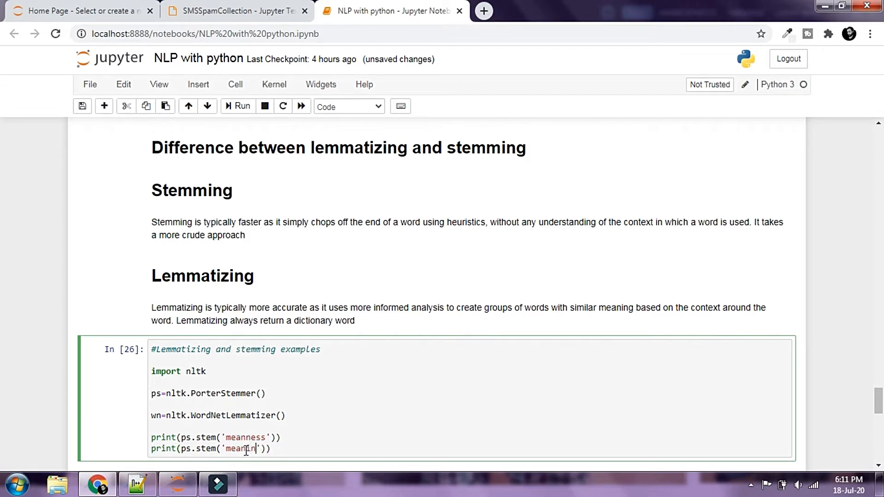
click(241, 106)
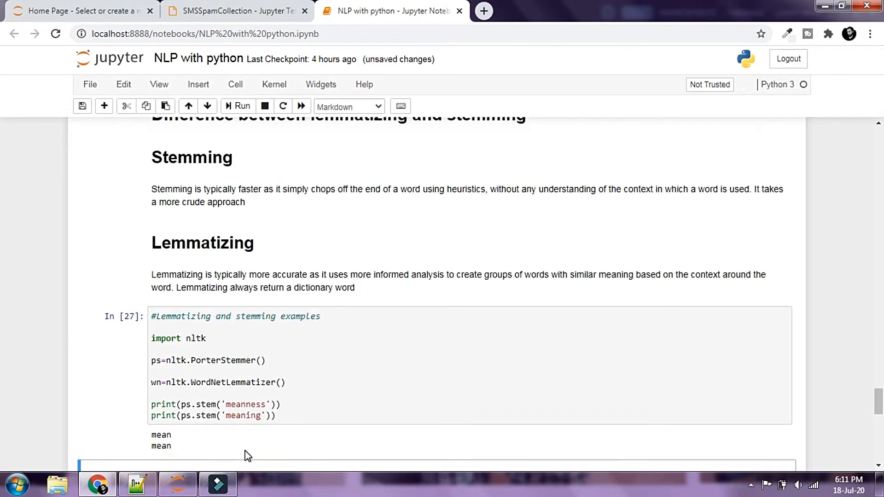
scroll(down, 3)
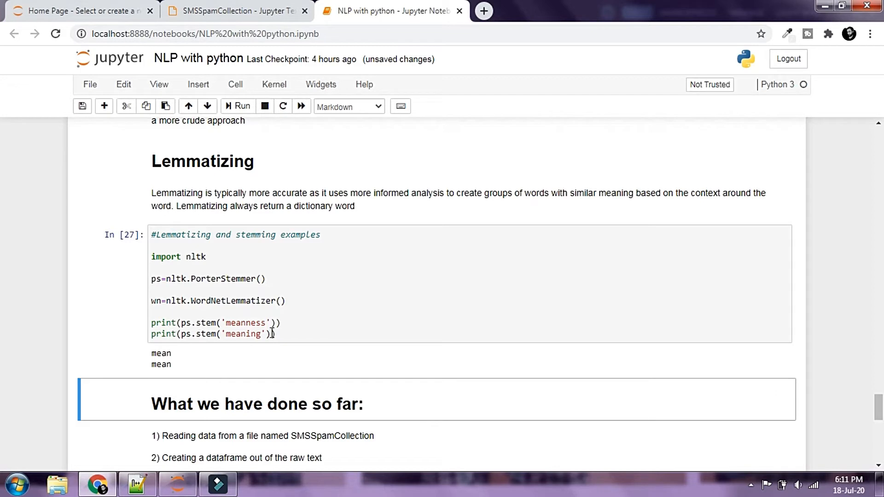
mouse_move(313, 336)
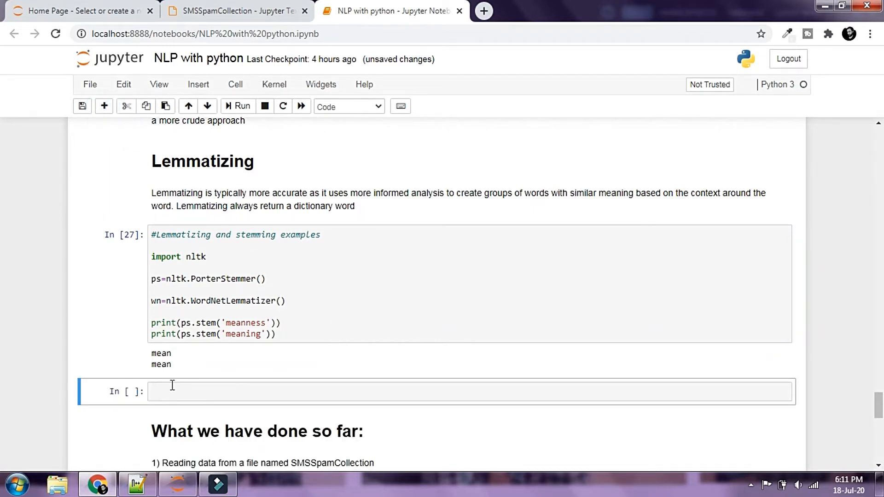
Print wn.lemmatize for 'meanness' and 'meaning' and run, both words returned unchanged.
text(pr)
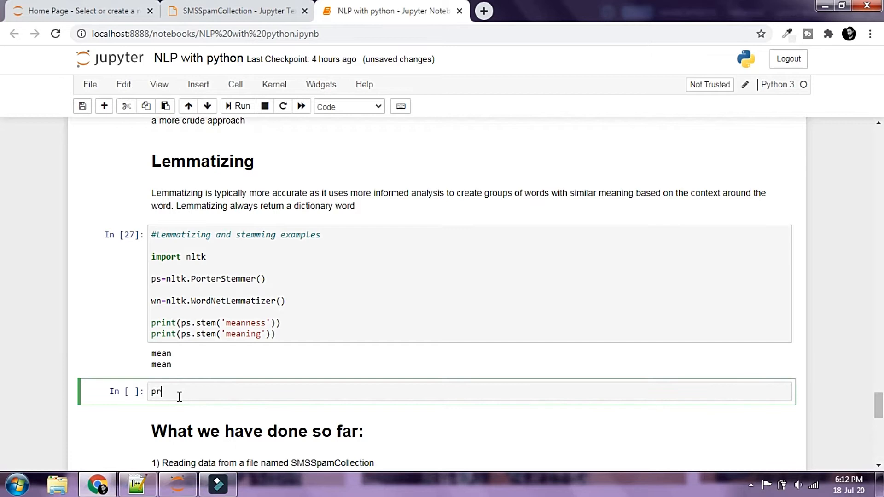
text(int())
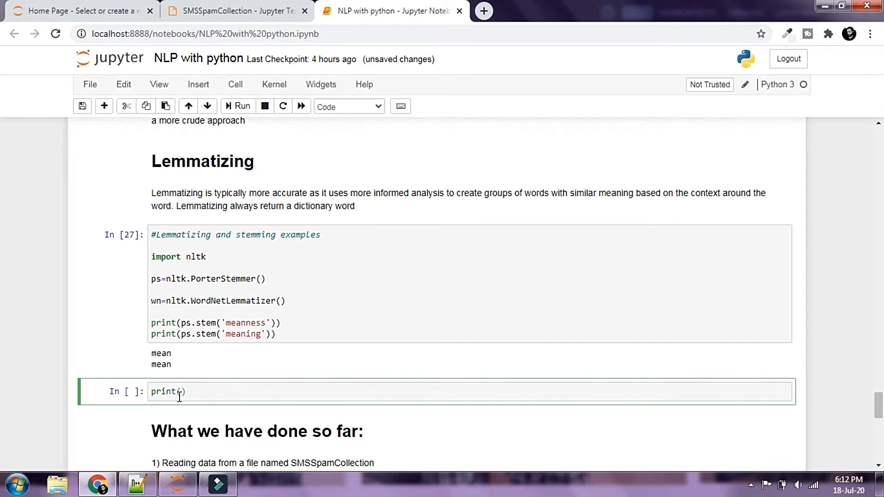
text(w)
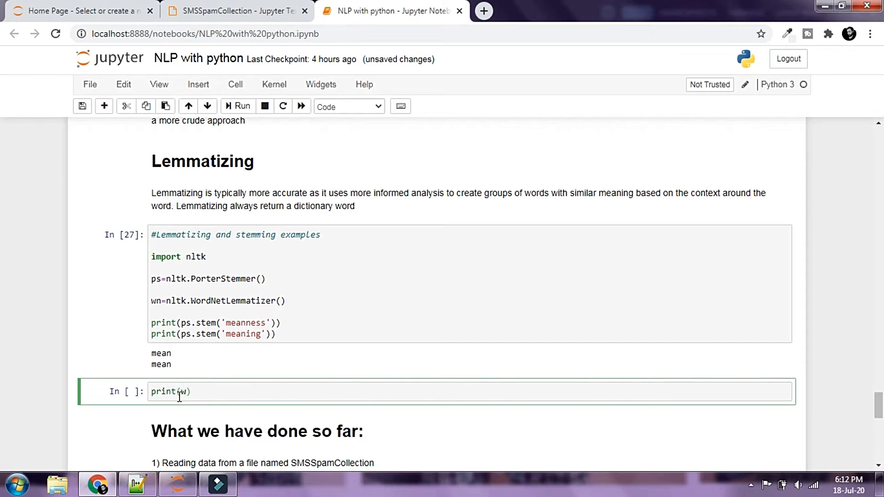
text(wn.le)
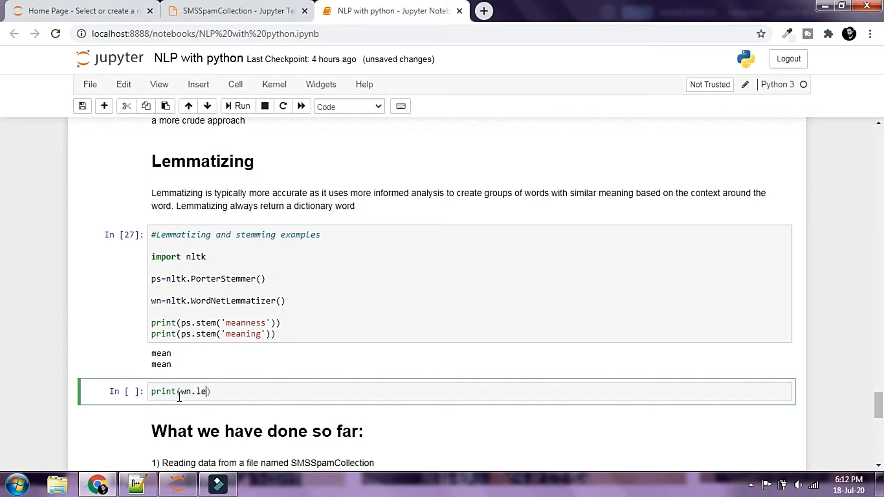
text(mmatize)
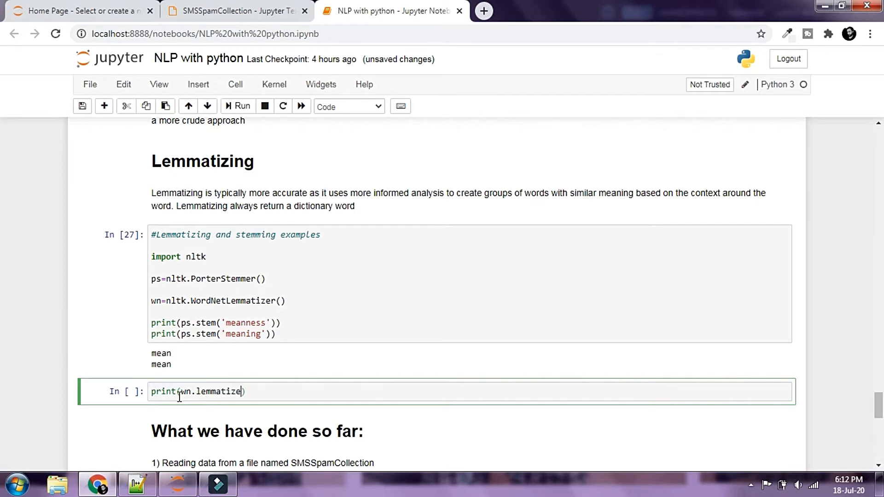
text(()
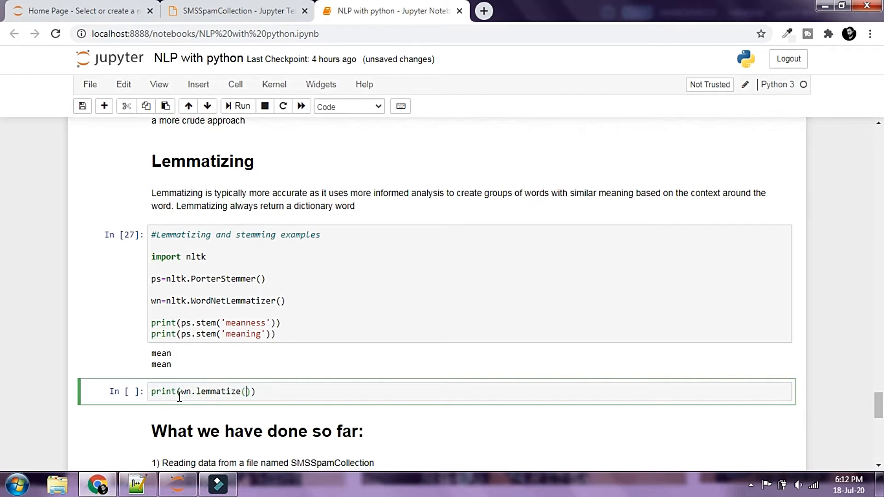
text('')
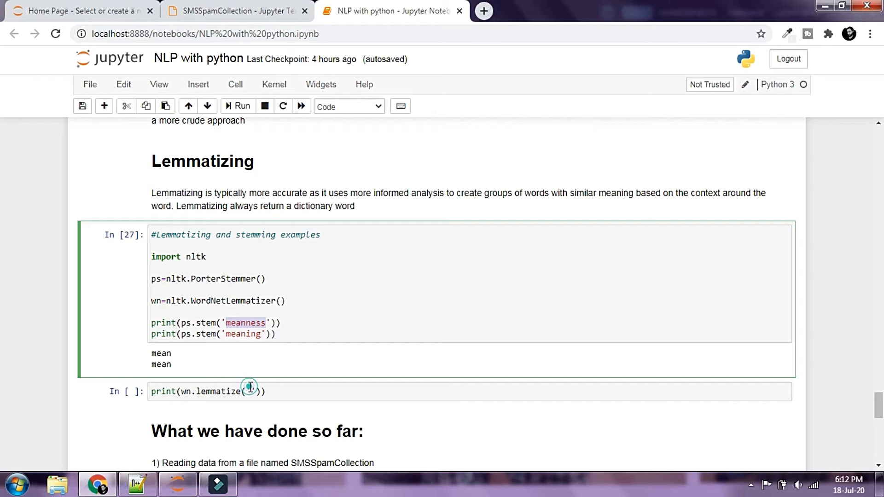
text('meanness')
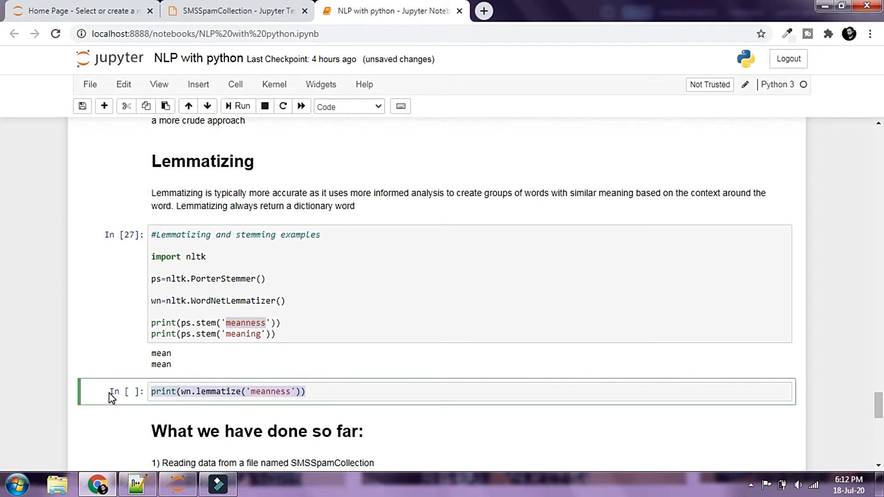
click(324, 391)
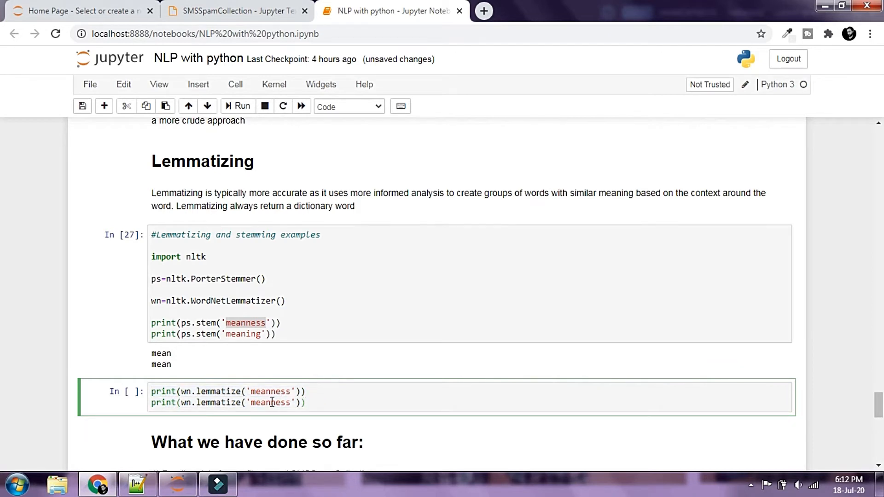
text(meaning)
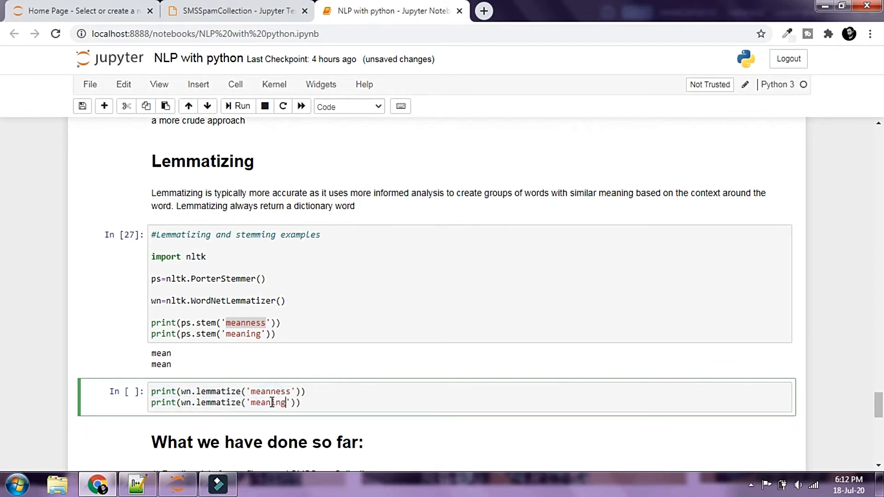
click(241, 107)
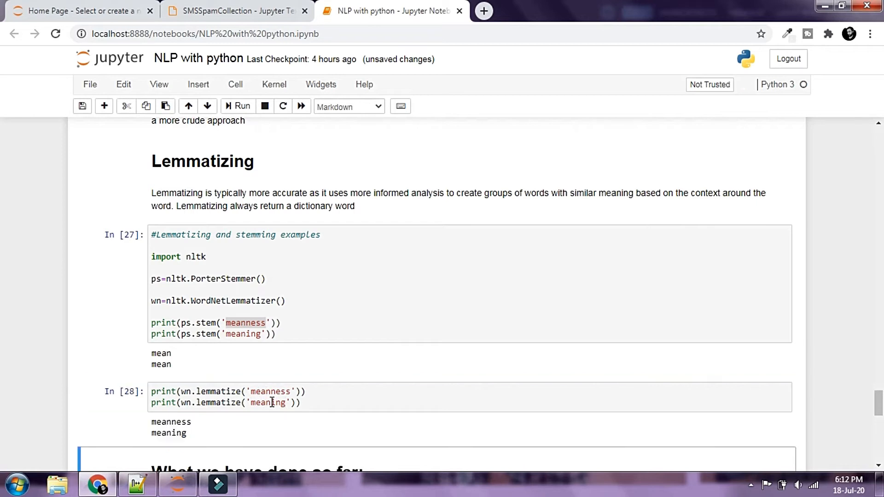
scroll(down, 3)
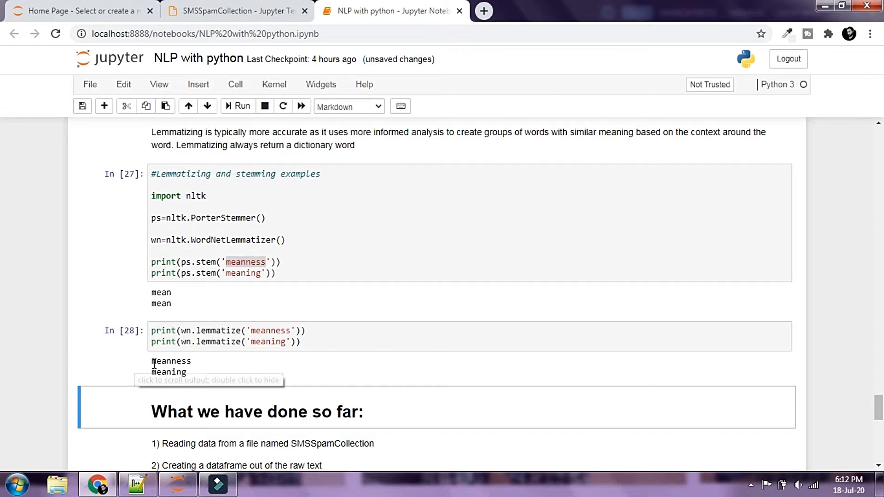
mouse_move(217, 367)
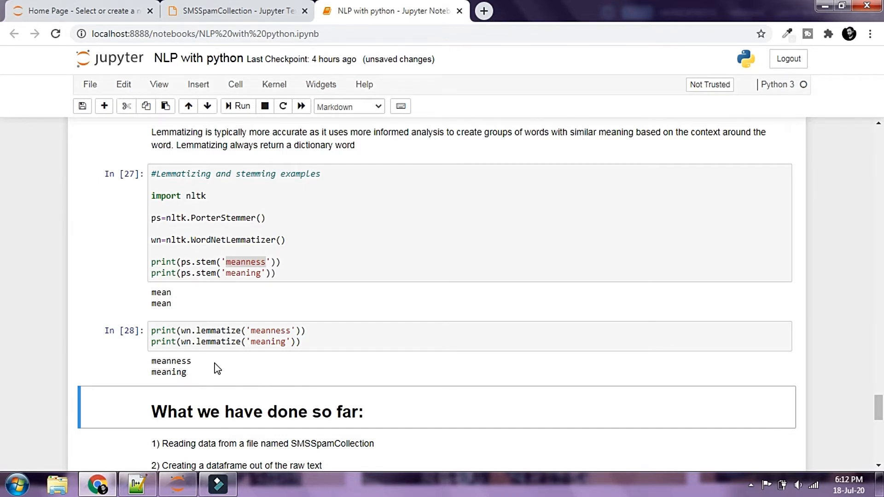
mouse_move(188, 381)
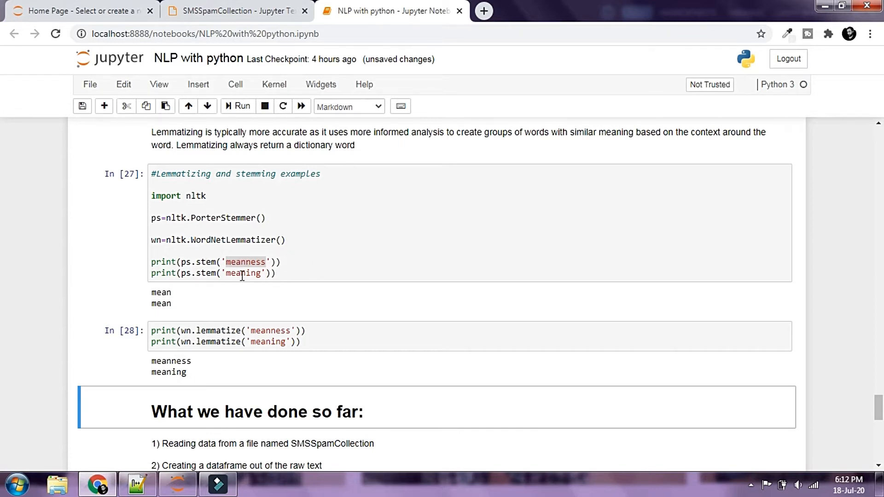
click(243, 273)
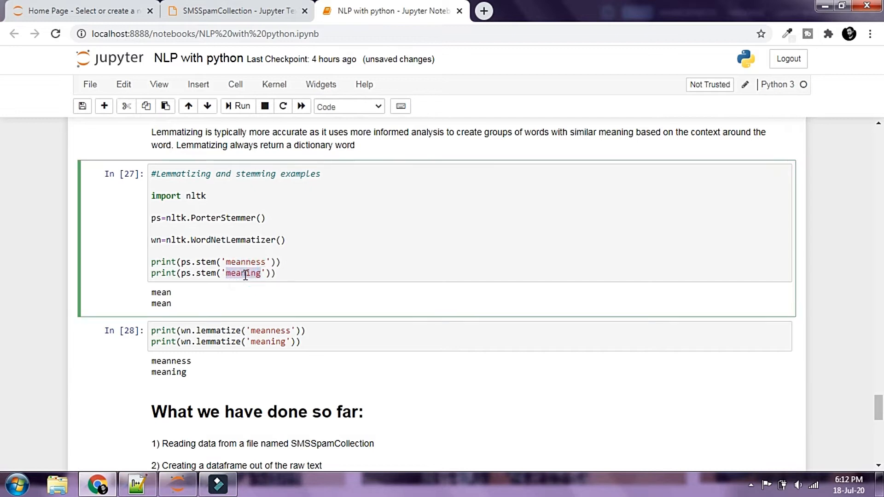
click(286, 273)
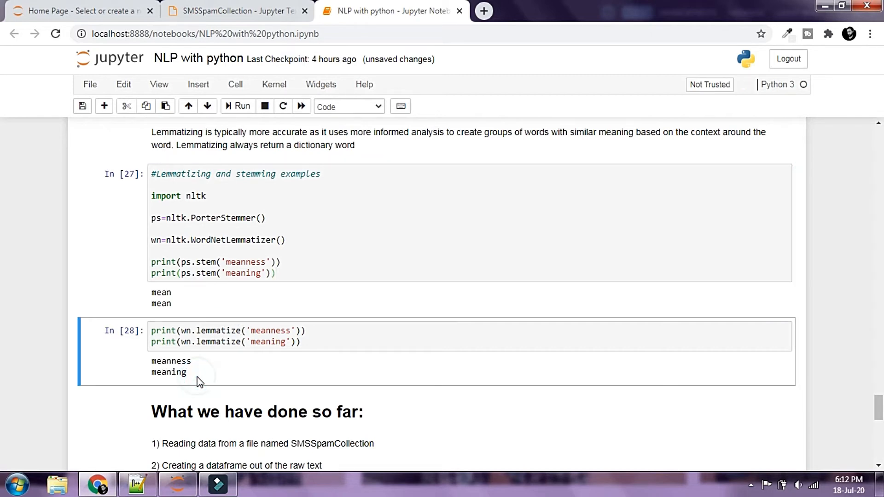
mouse_move(313, 320)
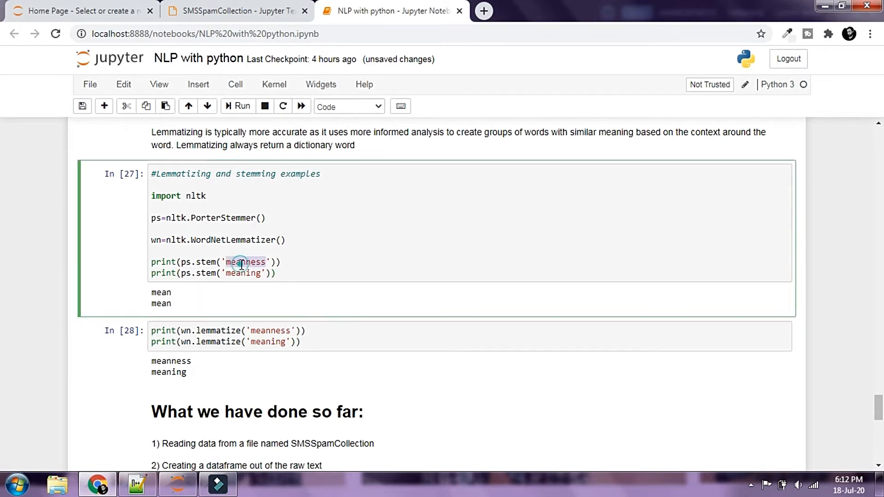
Stem 'goose' and 'geese' instead, rerun, and highlight the results goos and gees.
text(goose)
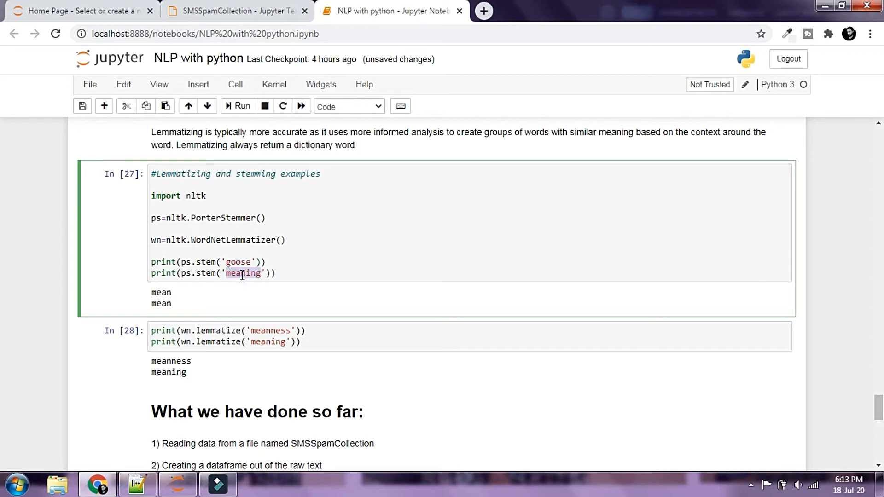
text(geese)
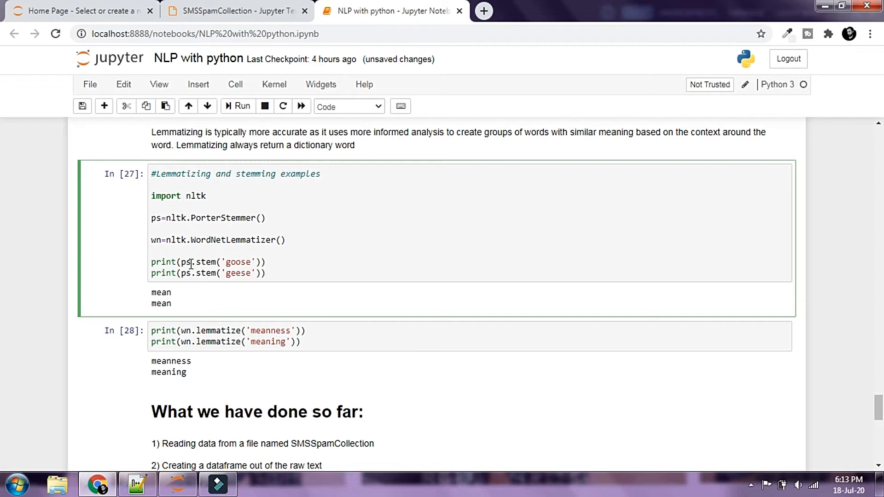
mouse_move(239, 276)
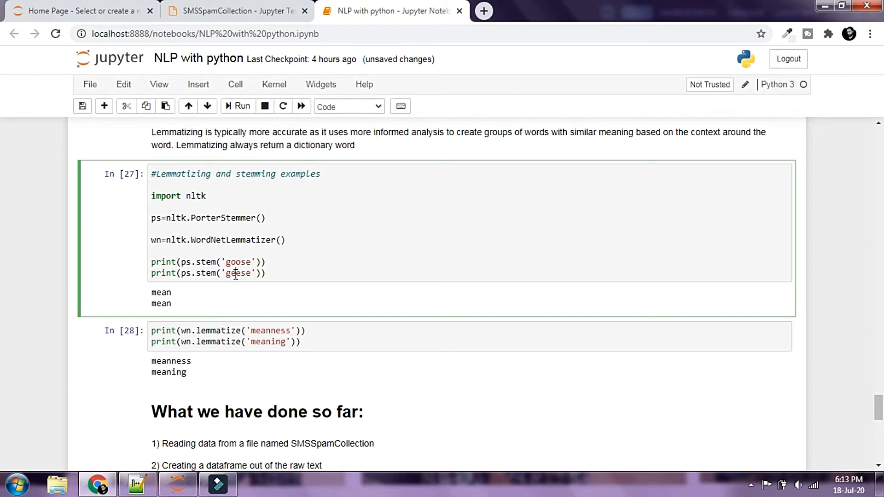
mouse_move(236, 262)
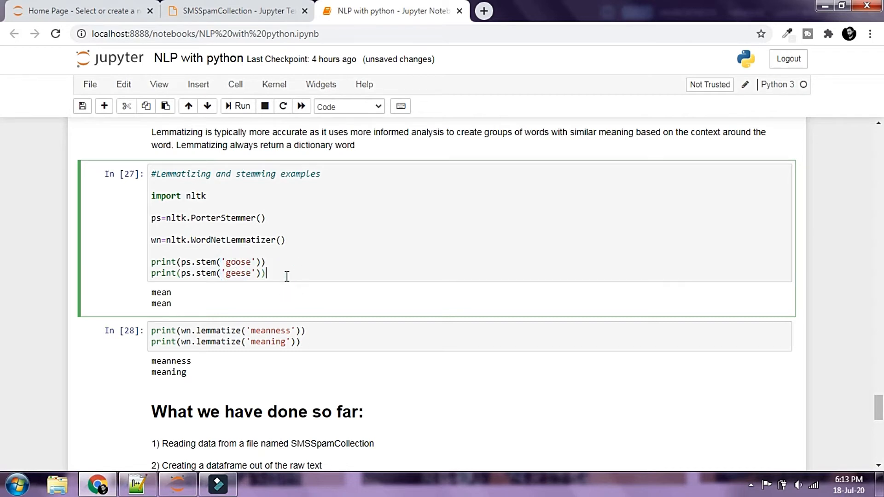
click(237, 106)
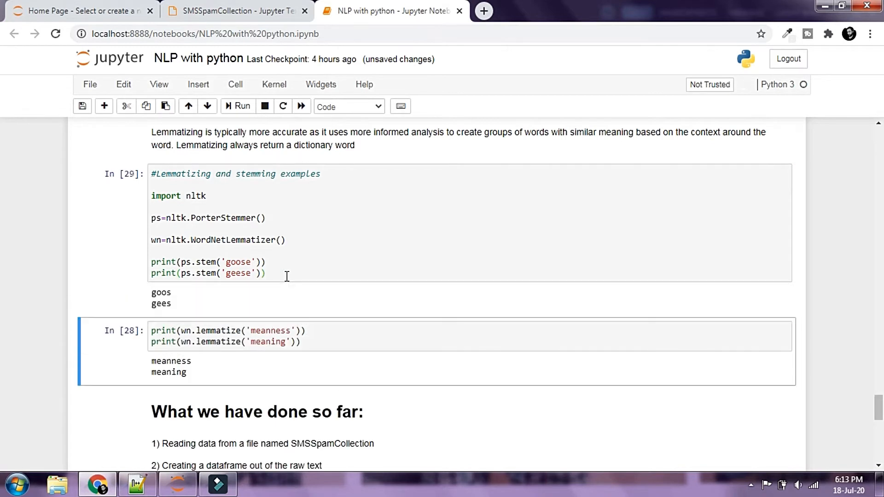
mouse_move(178, 297)
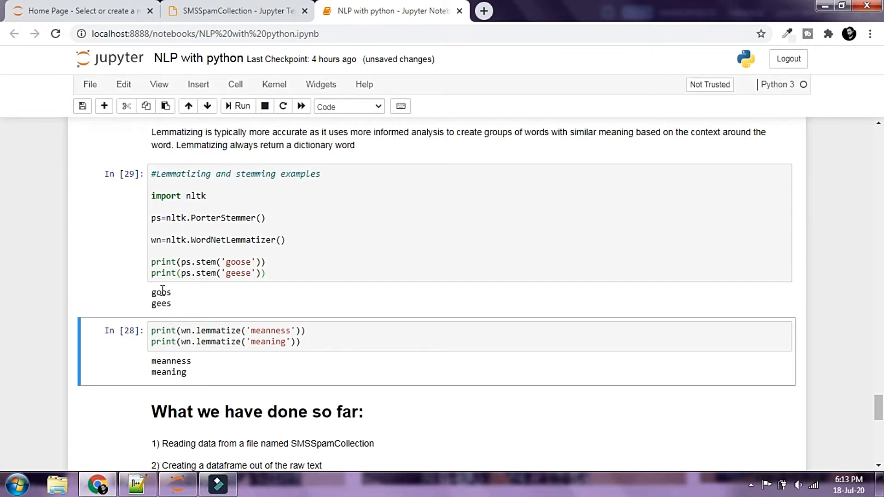
double_click(161, 291)
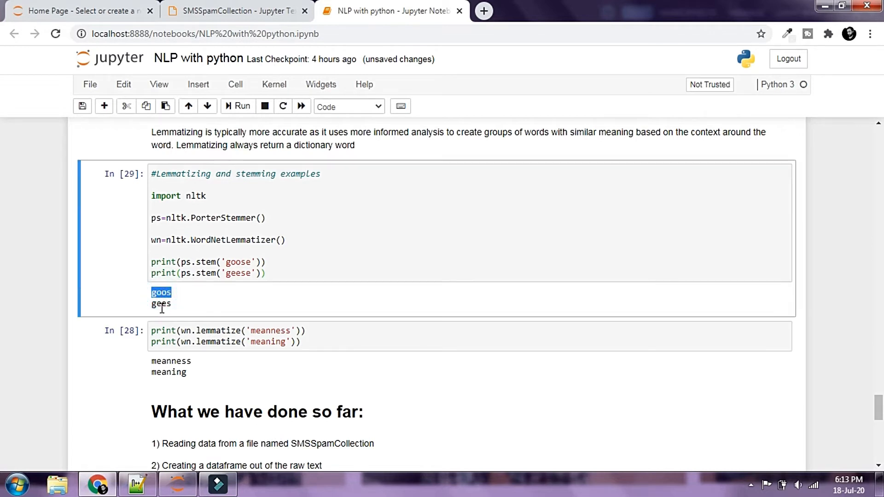
double_click(161, 304)
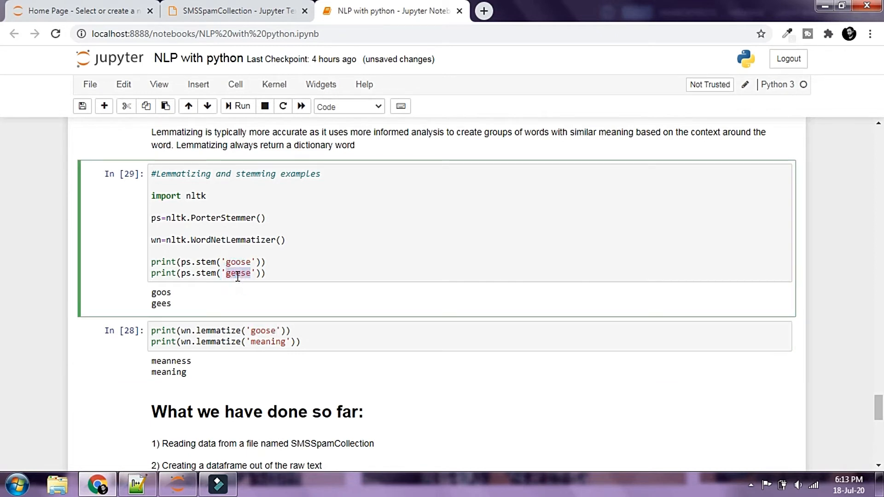
Lemmatize 'goose' and 'geese' and rerun, printing 'goose' for both, then compare with stemmer.
click(271, 342)
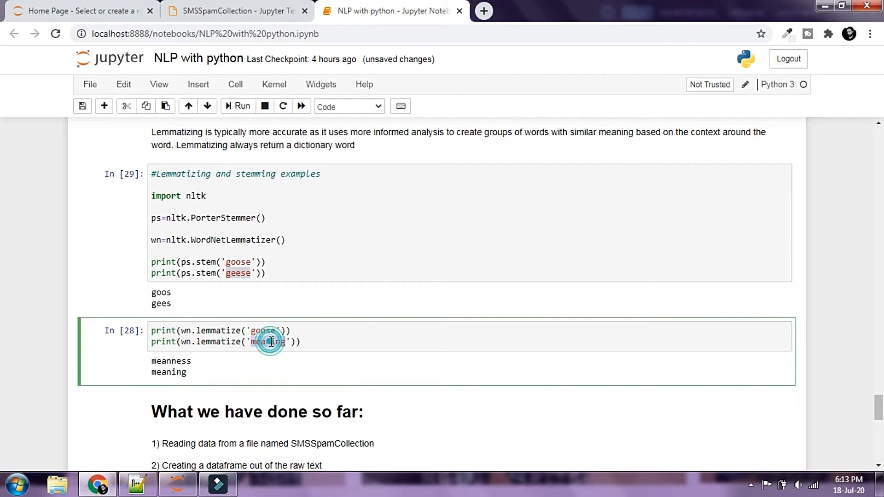
text(geese)
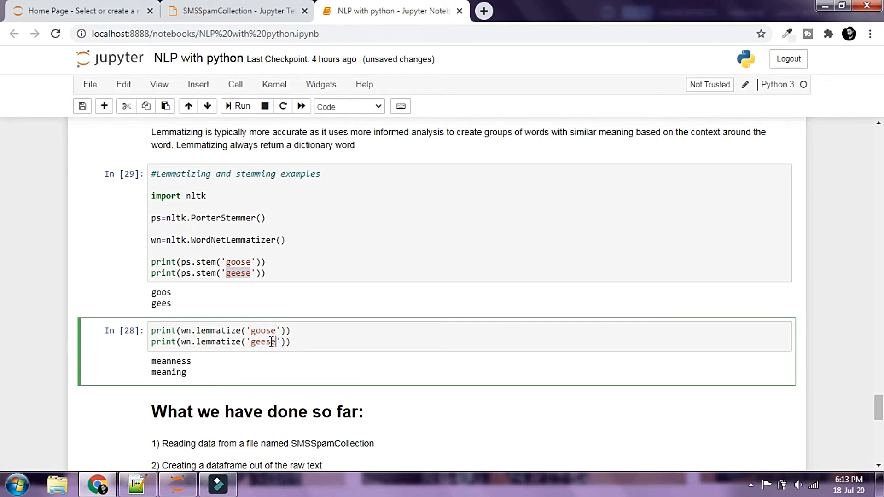
click(238, 106)
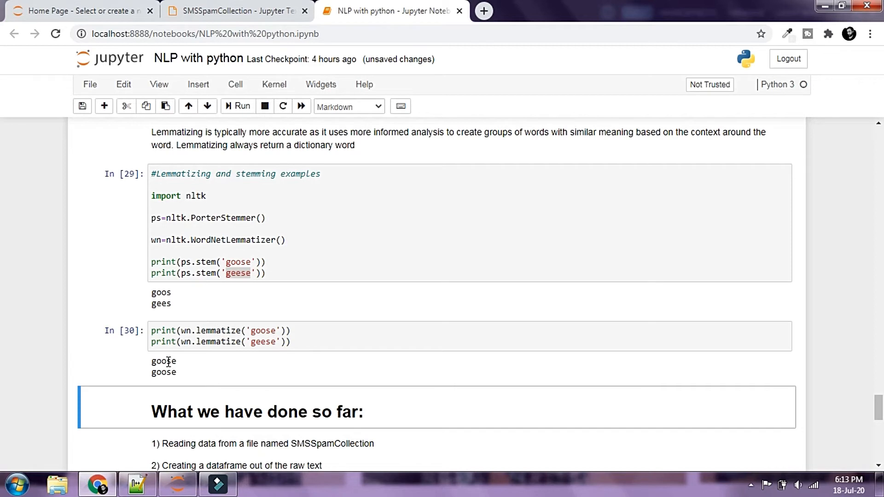
mouse_move(184, 366)
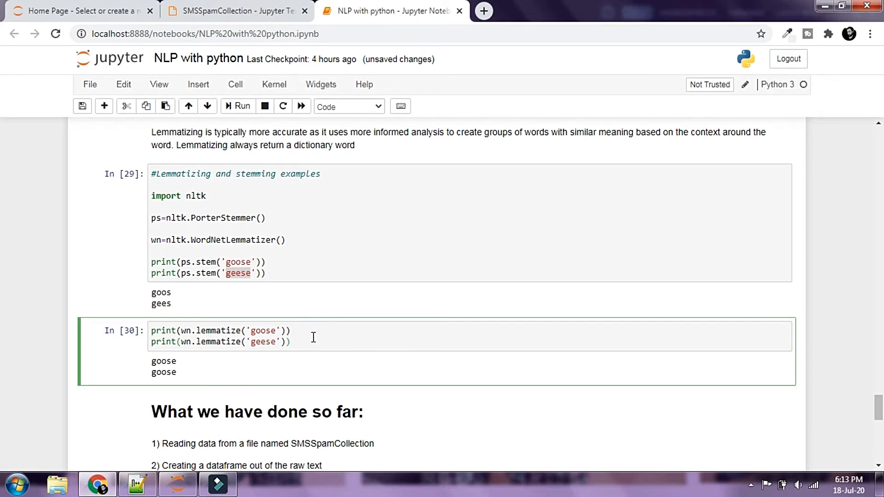
click(291, 342)
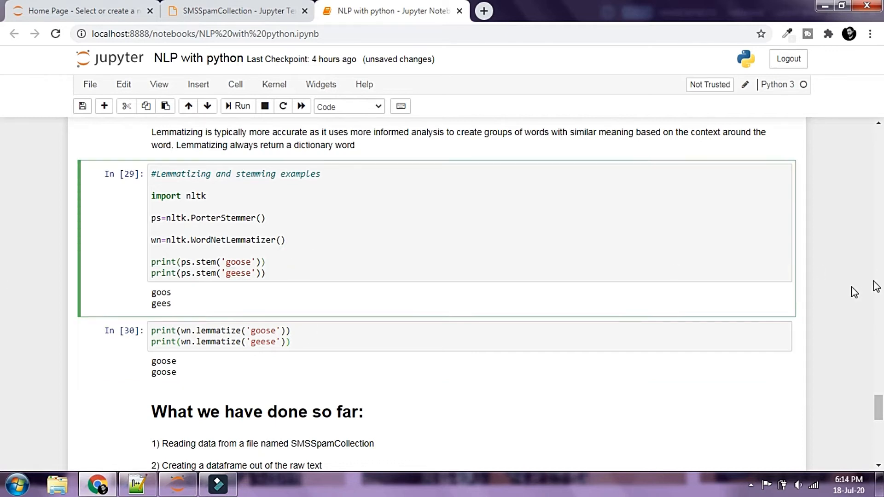
scroll(down, 3)
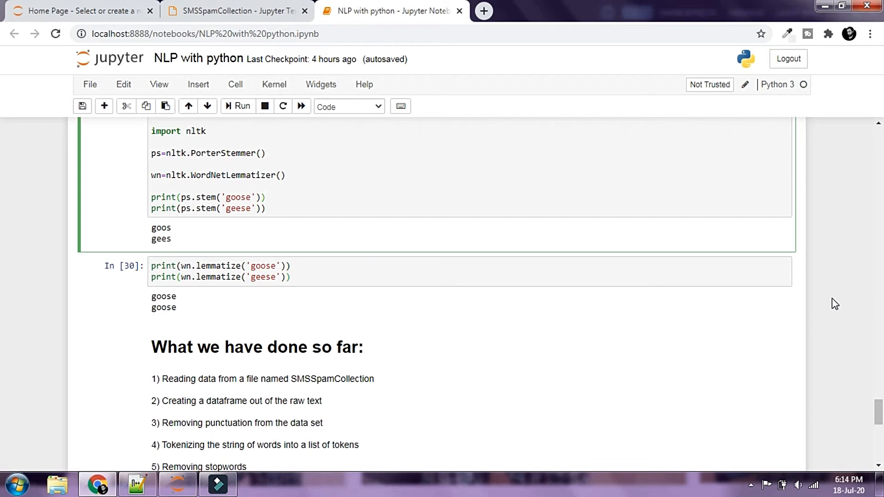
scroll(up, 3)
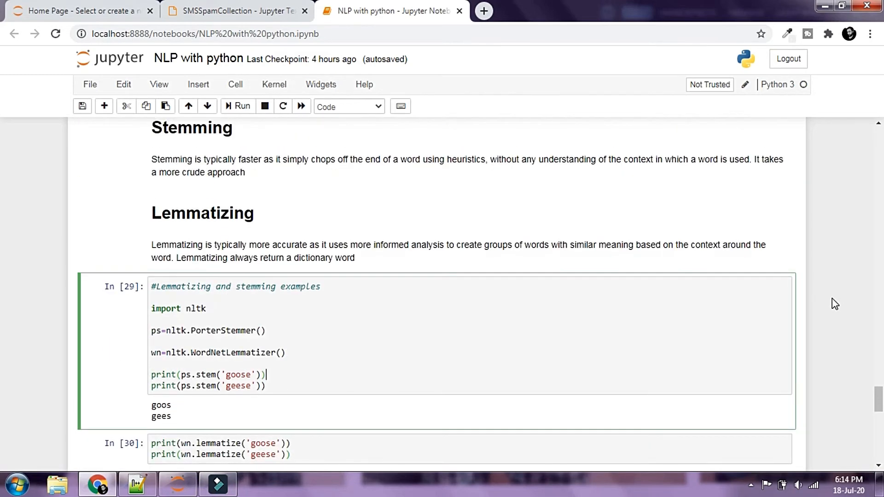
scroll(down, 3)
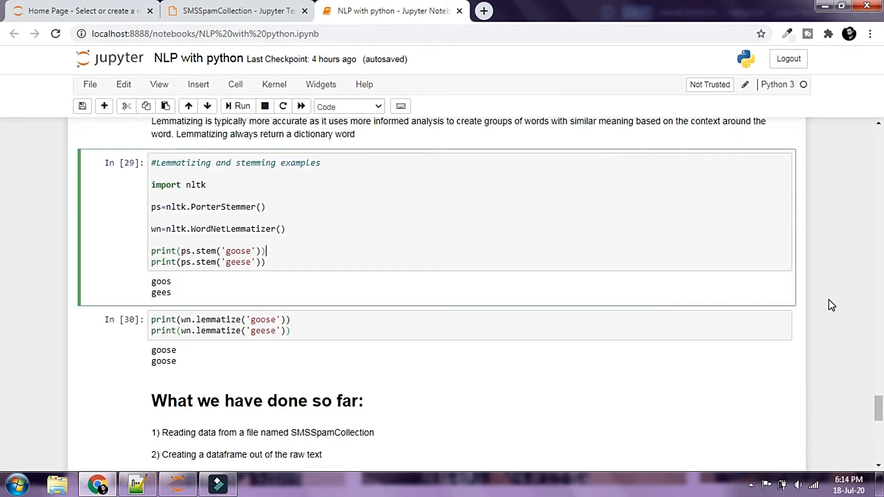
scroll(down, 3)
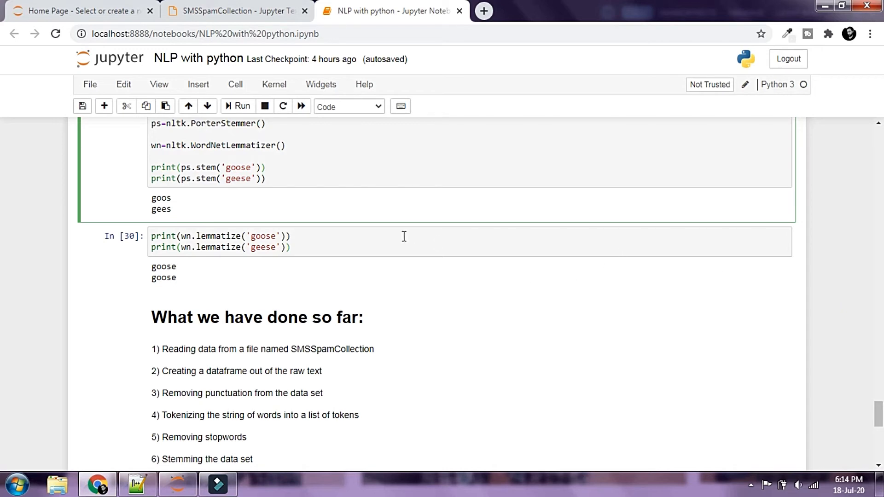
mouse_move(386, 251)
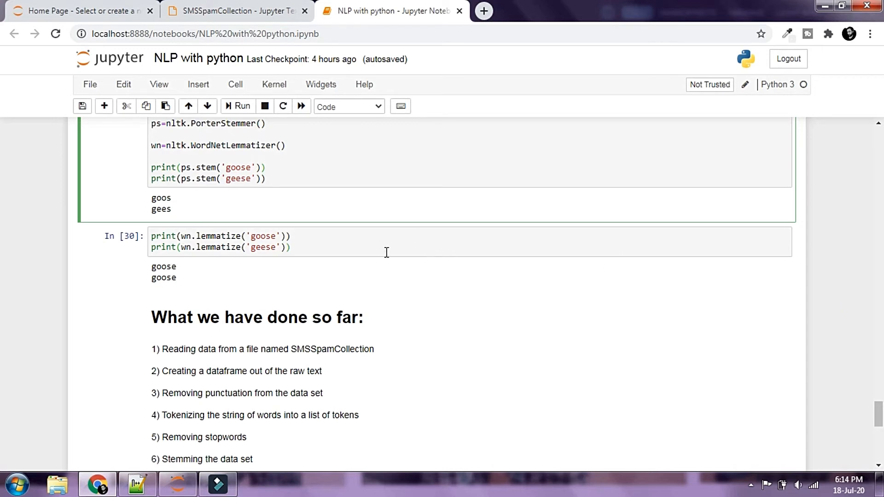
click(386, 252)
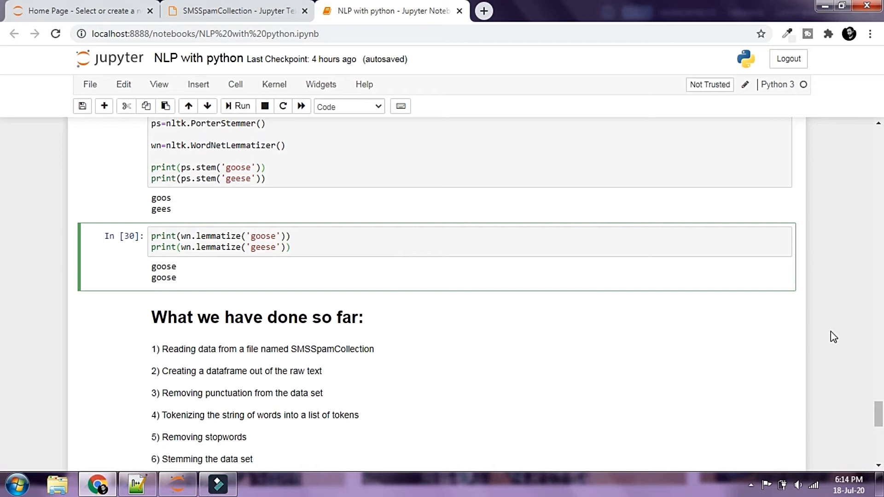
scroll(down, 3)
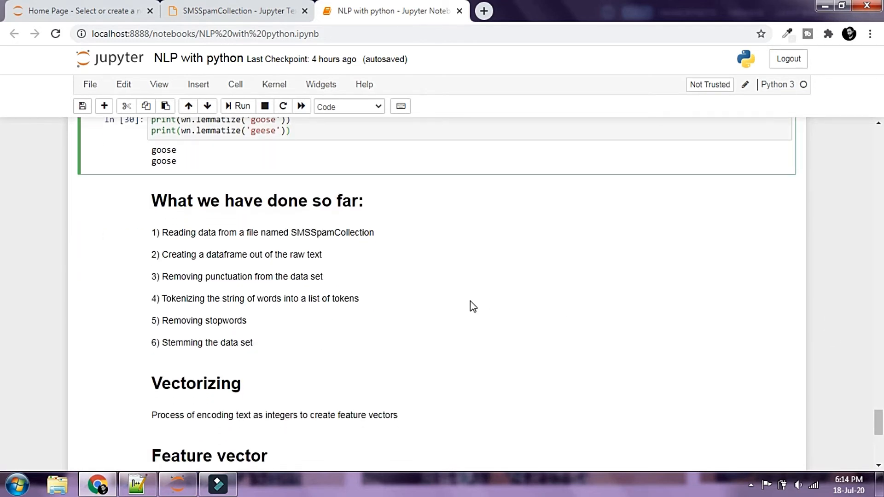
mouse_move(150, 245)
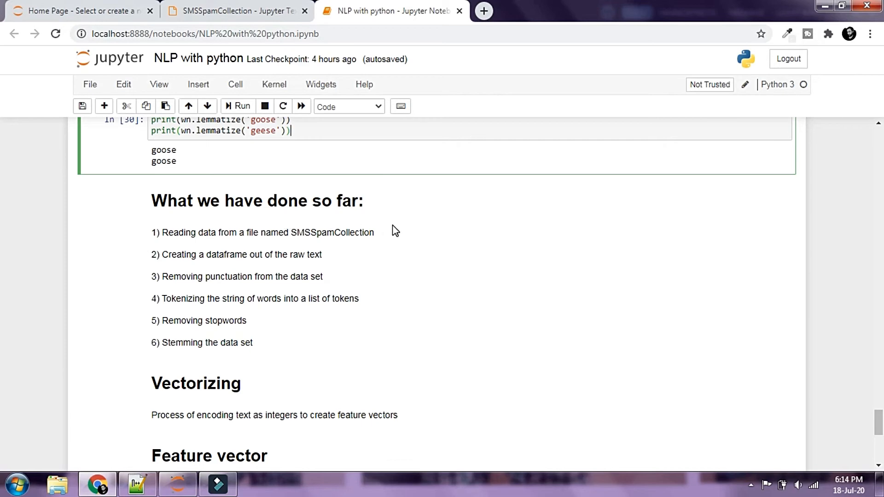
click(231, 10)
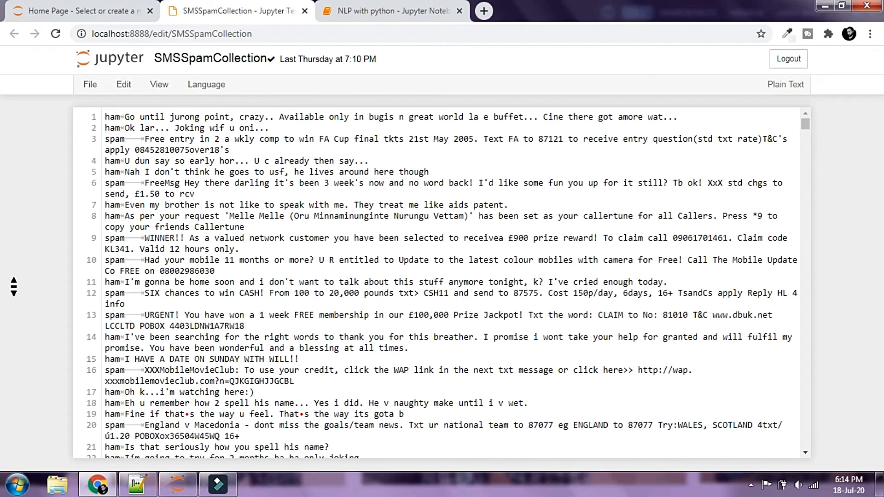
click(391, 10)
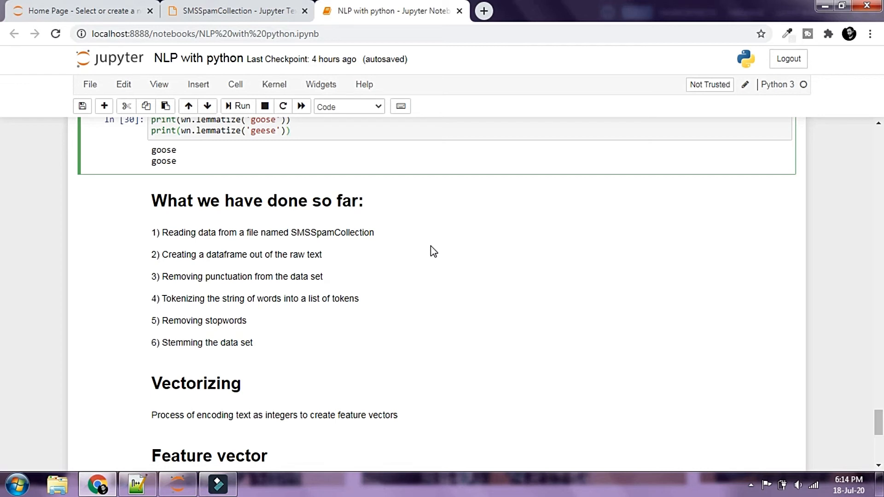
mouse_move(251, 290)
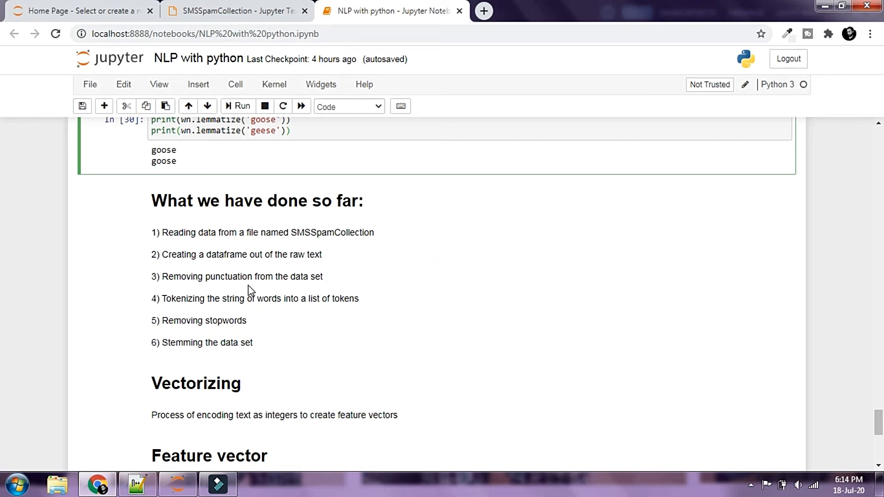
mouse_move(361, 301)
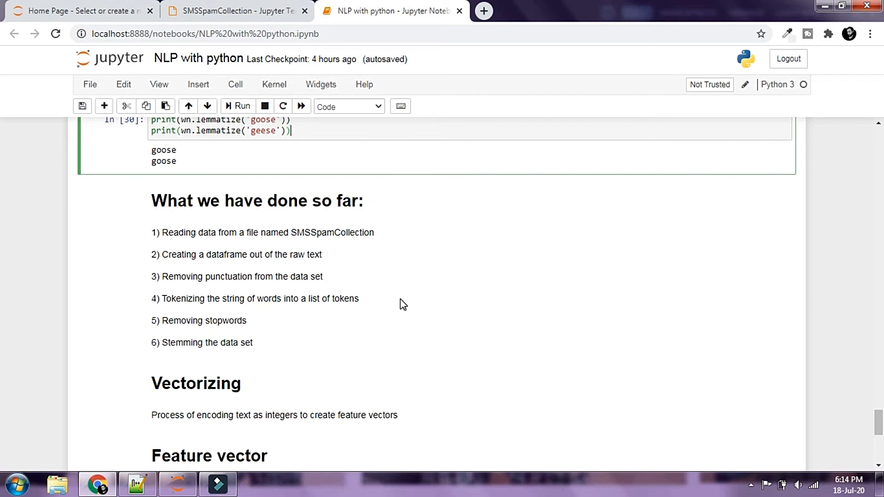
mouse_move(282, 334)
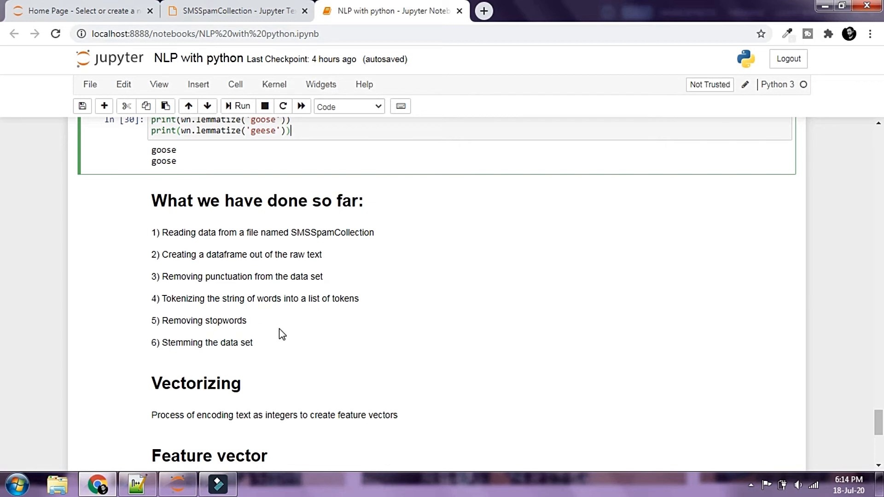
mouse_move(443, 352)
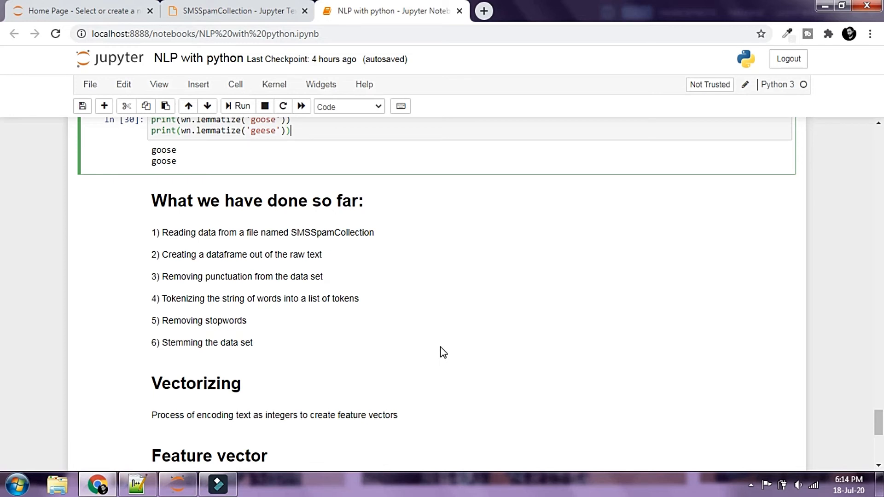
scroll(down, 3)
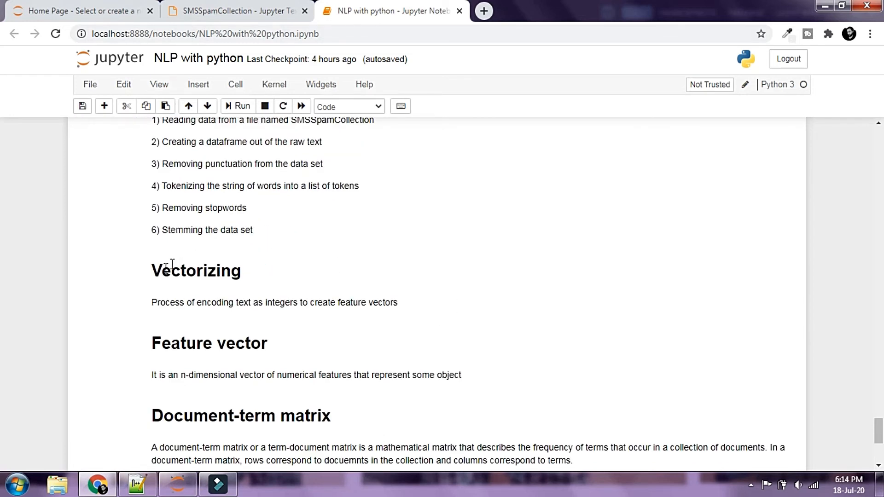
mouse_move(376, 274)
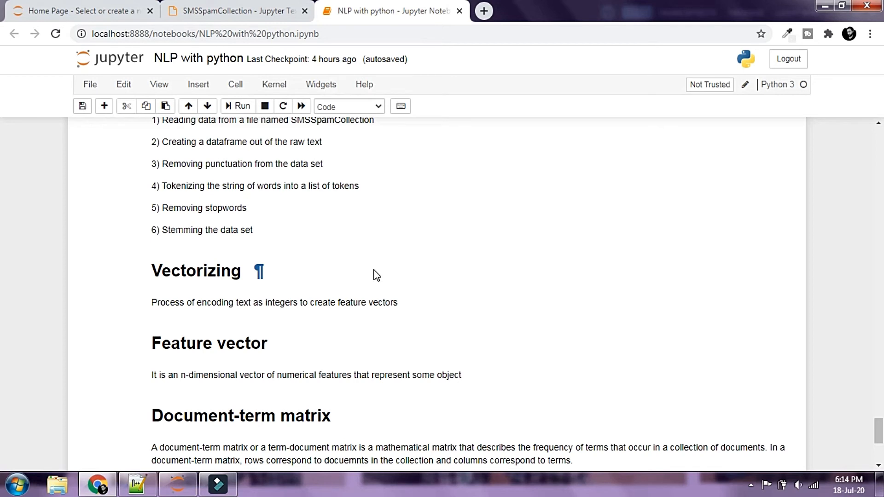
Scroll through Vectorizing, Feature vector, Document-term matrix and Types of vectorization, then show SMSSpamCollection.
scroll(down, 3)
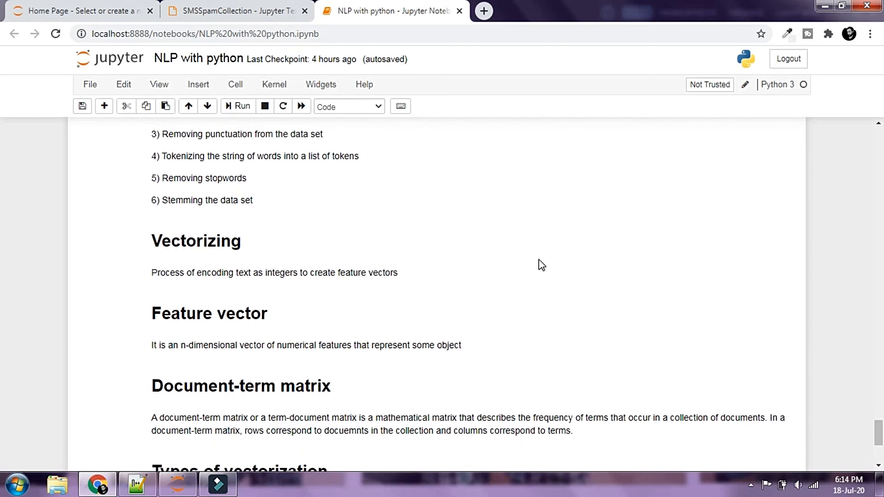
scroll(down, 3)
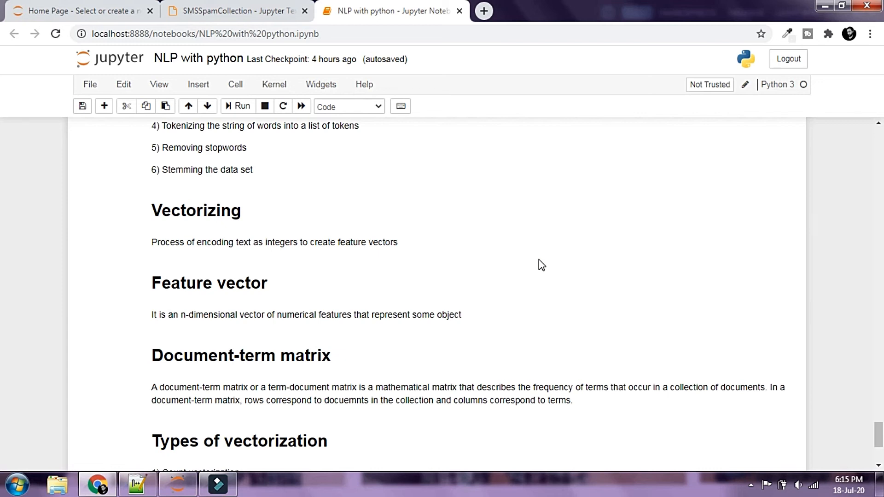
scroll(down, 3)
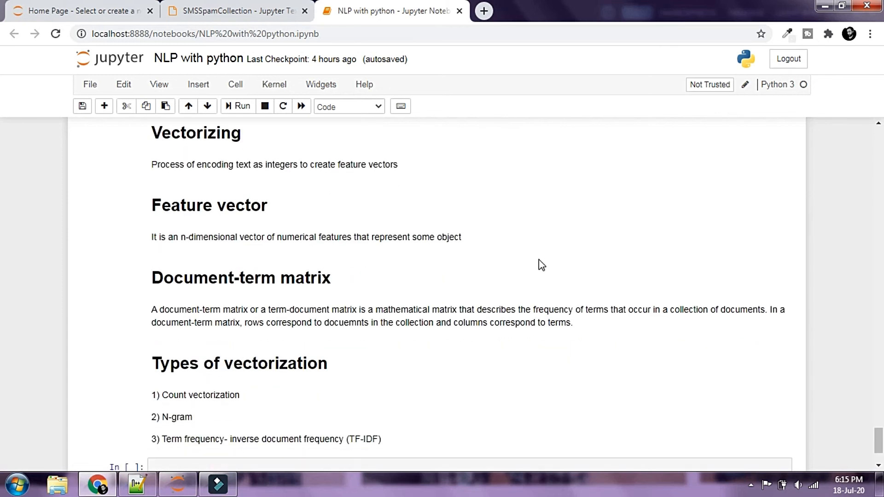
mouse_move(580, 265)
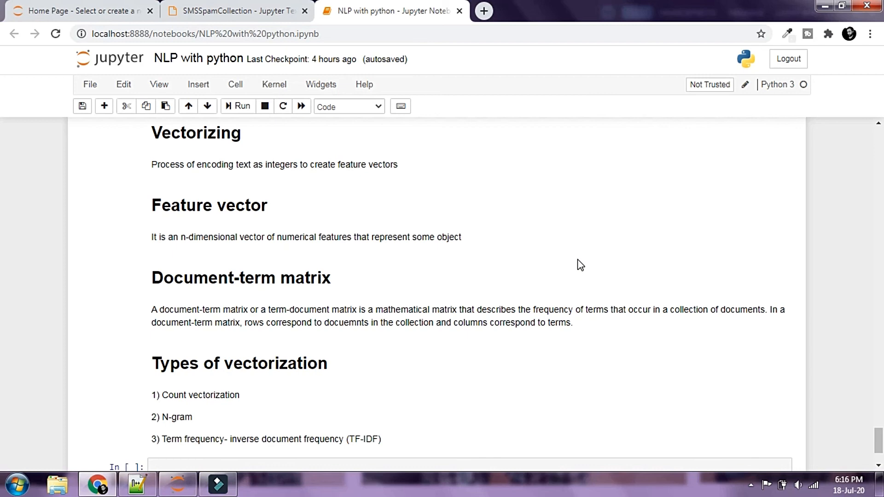
click(231, 10)
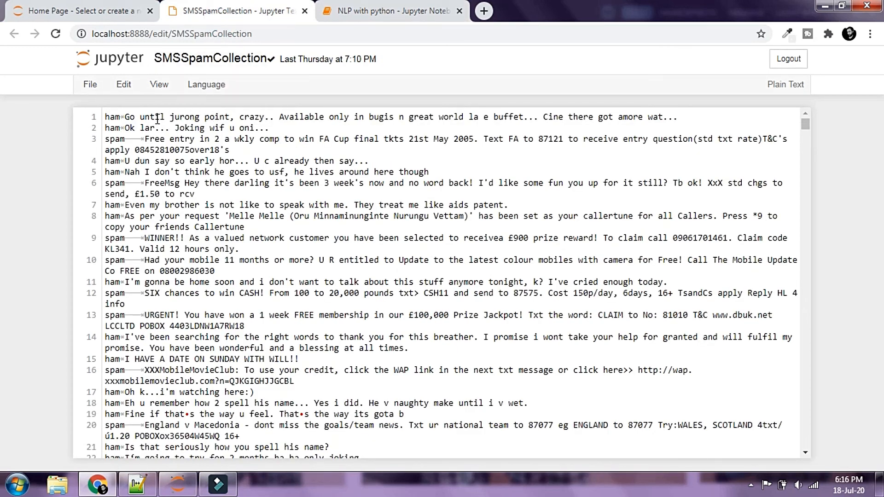
Highlight words in the first SMSSpamCollection message, then return to the NLP with python notebook.
double_click(151, 116)
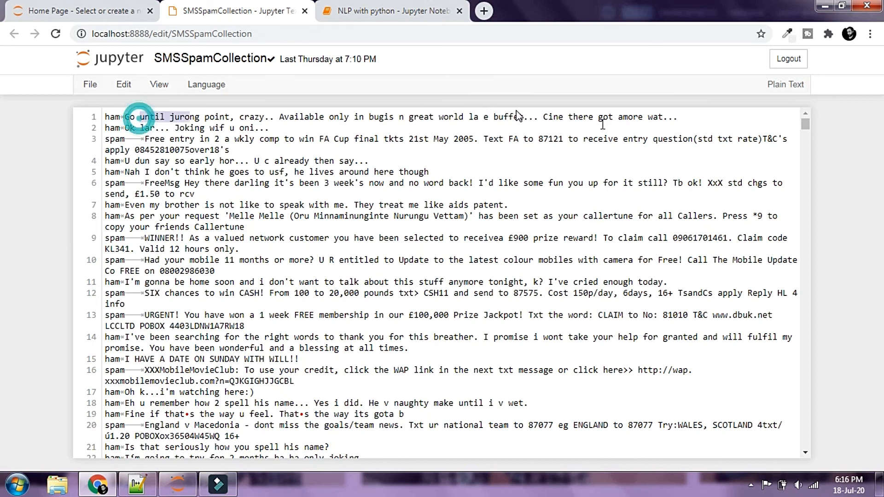
click(680, 117)
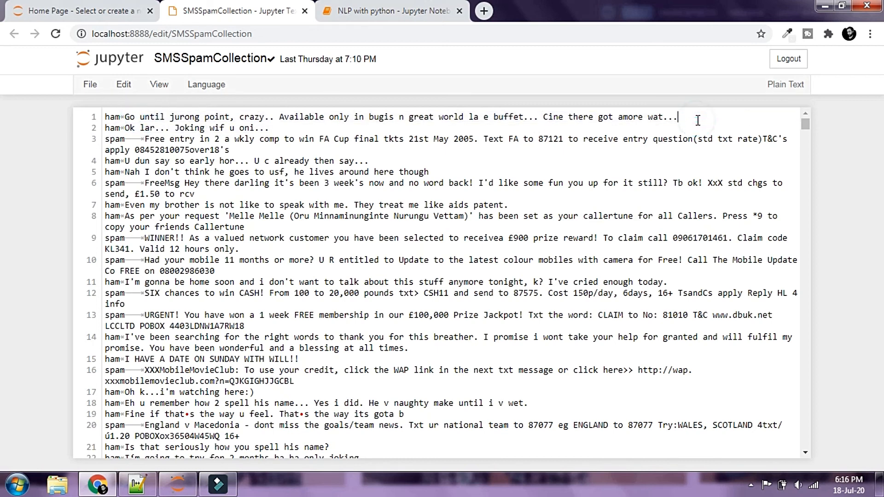
mouse_move(597, 103)
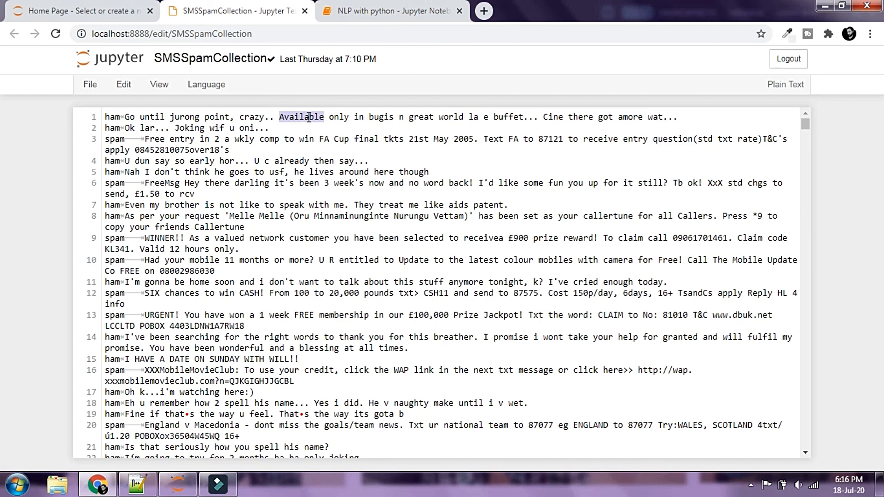
mouse_move(149, 116)
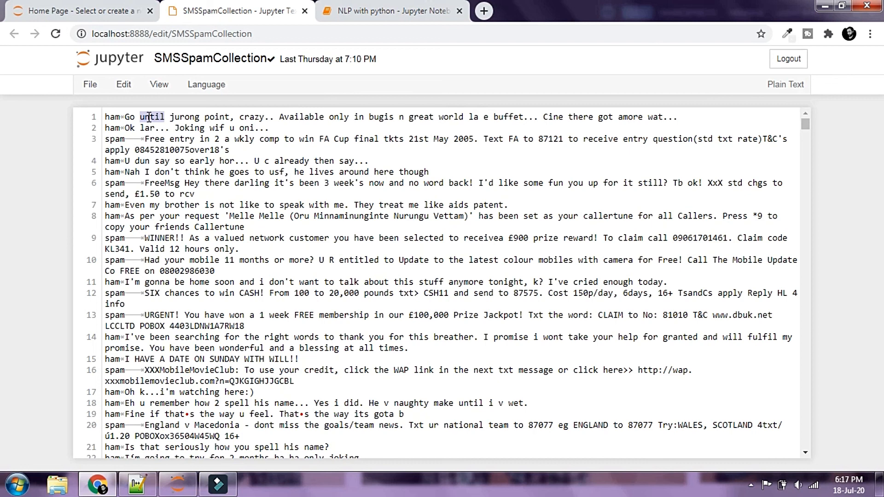
click(391, 10)
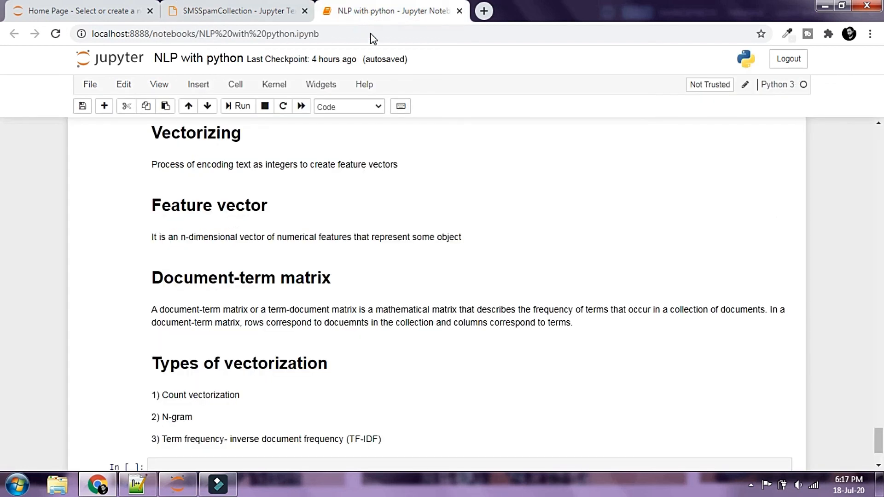
scroll(down, 3)
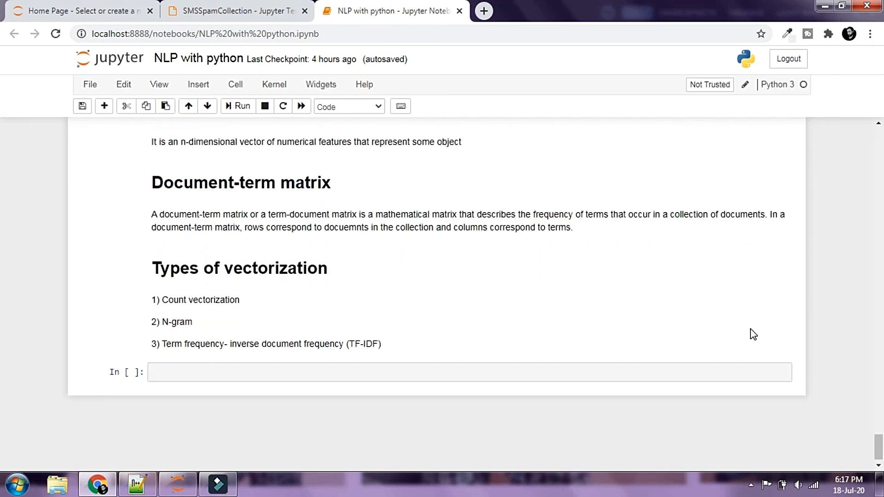
mouse_move(137, 302)
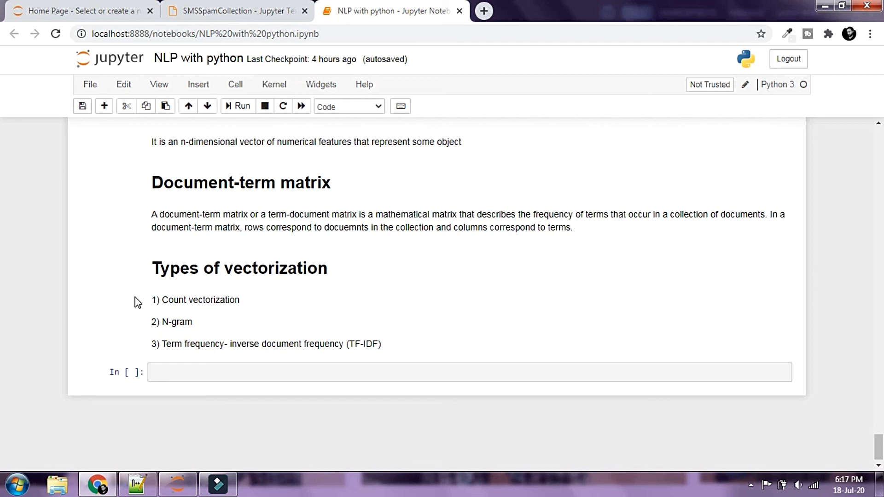